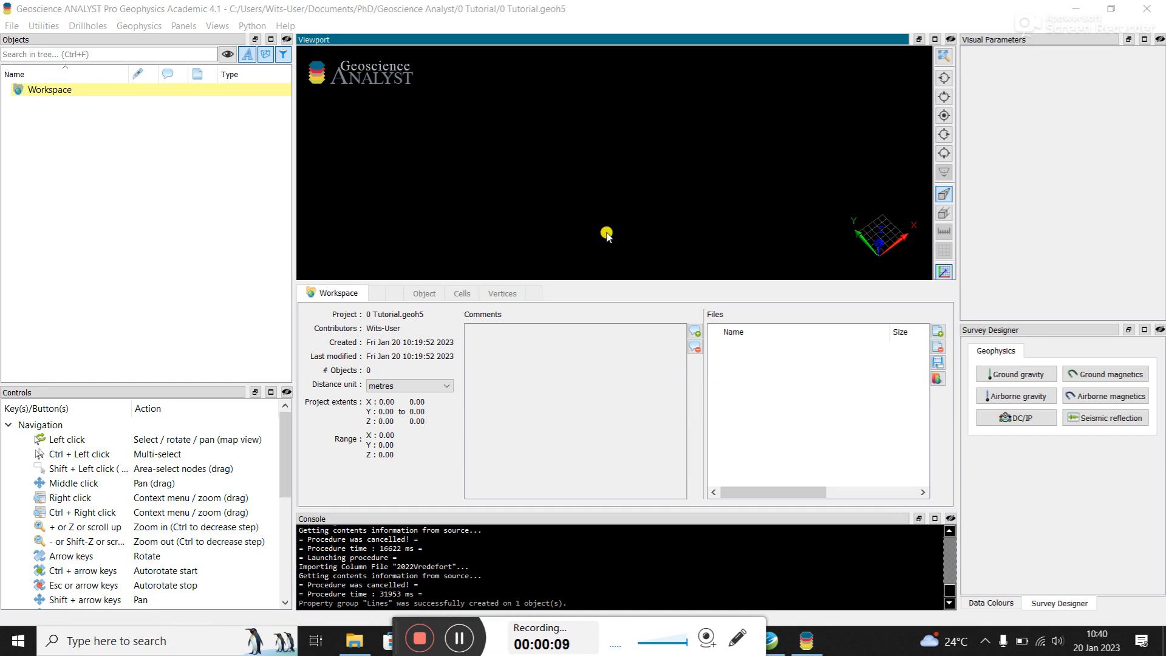
mouse_move(253, 171)
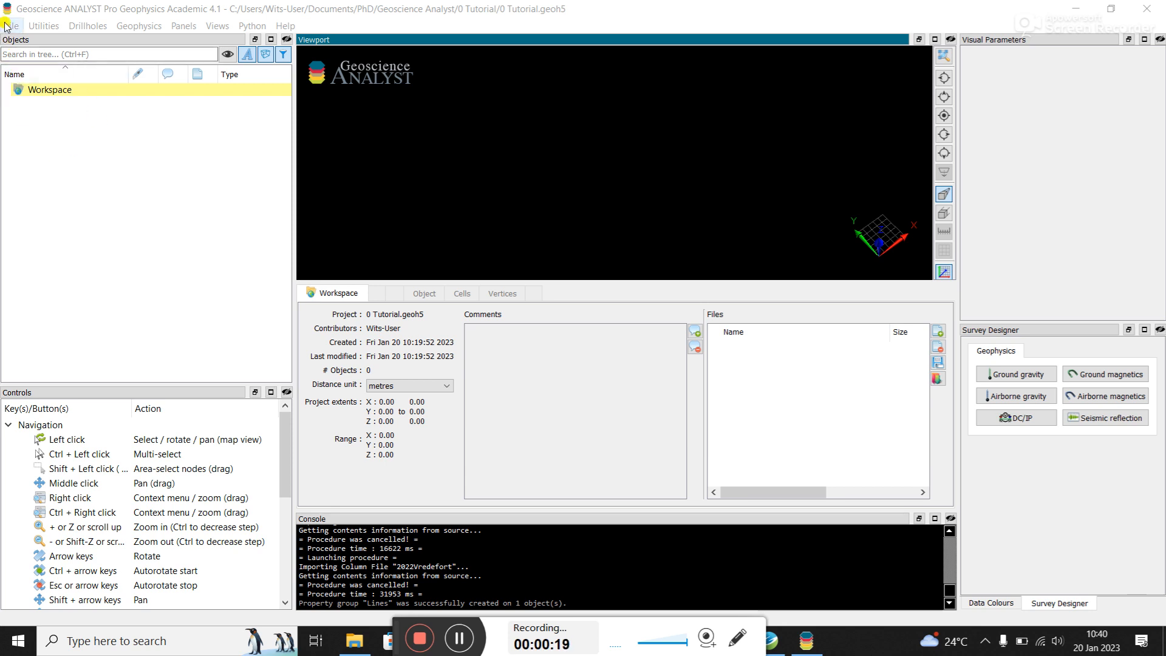
Start an ASCII column-file import and choose 2022Vredefort.csv from the Tutorial folder.
left_click(13, 26)
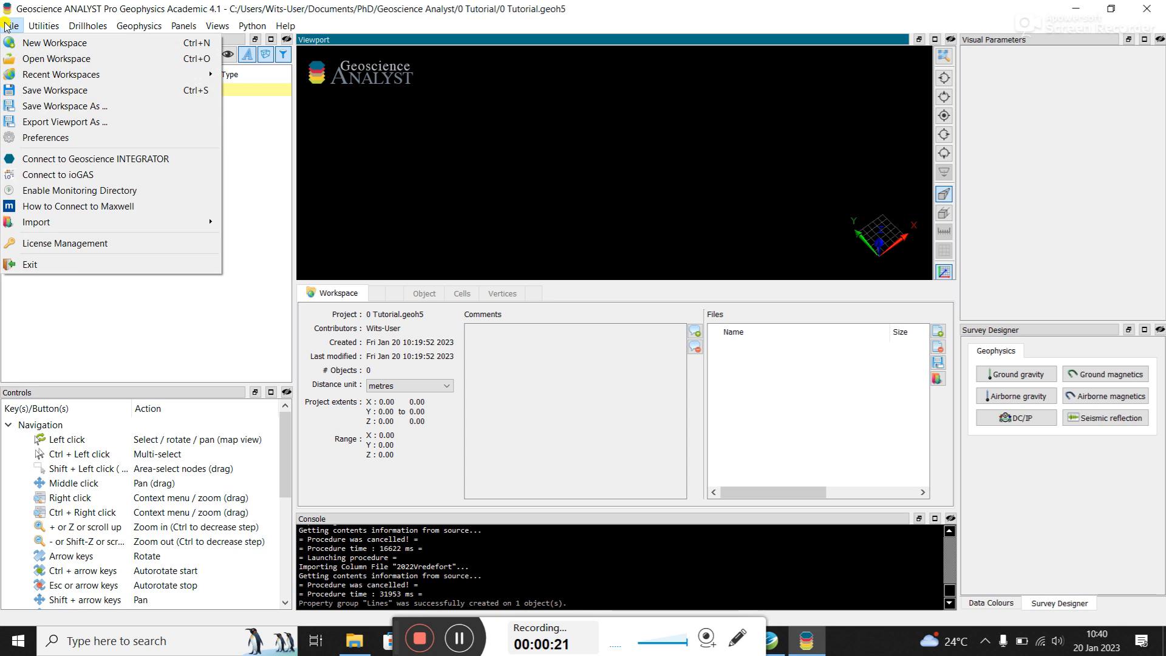
mouse_move(35, 221)
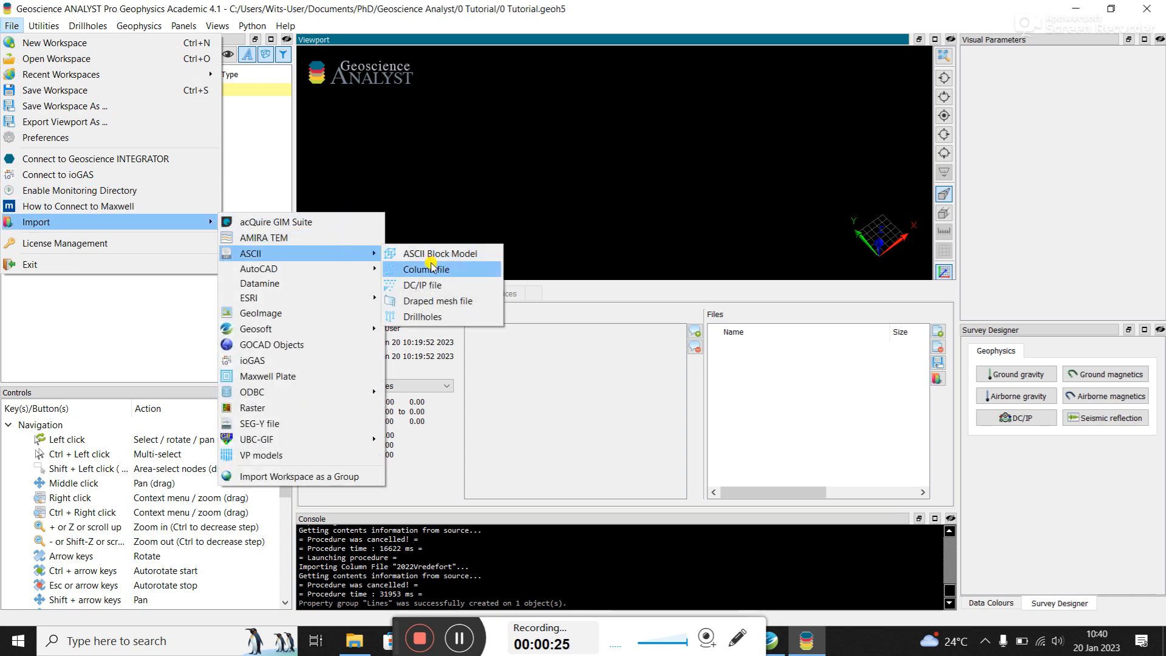
left_click(424, 269)
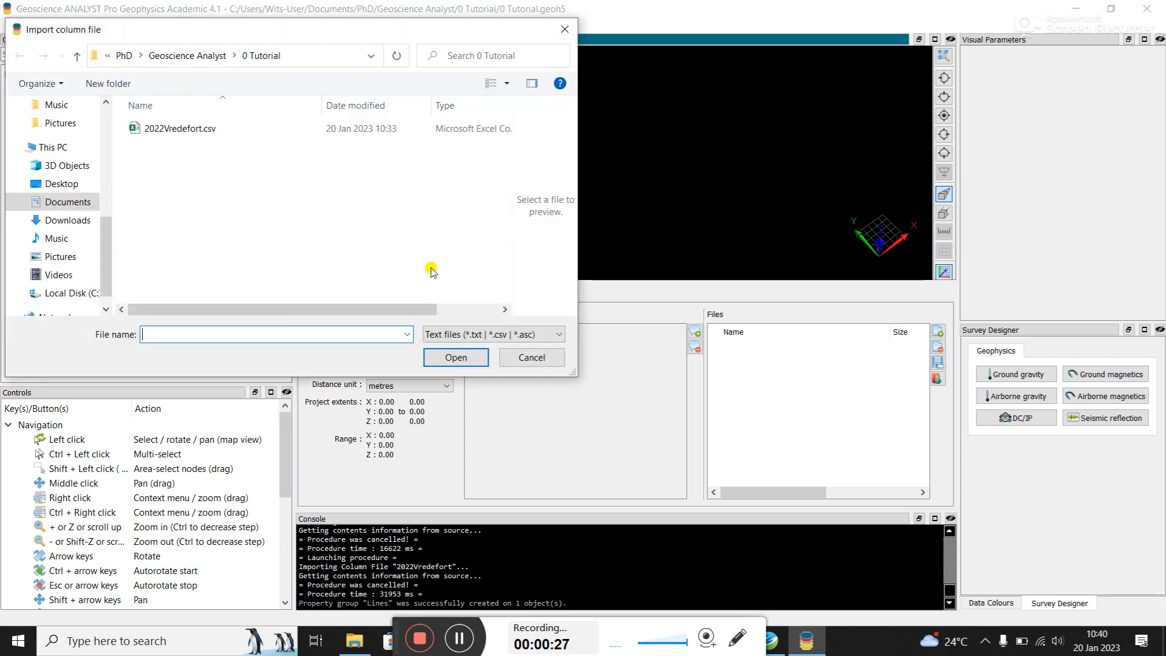
left_click(181, 128)
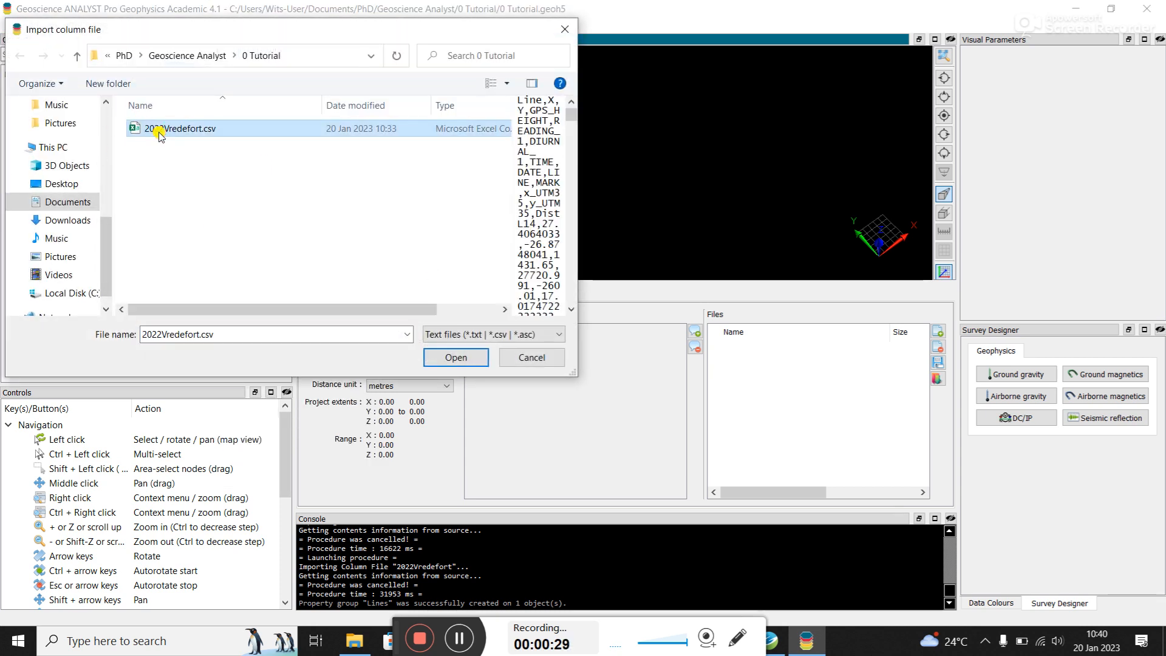
Map the point import to X = x_UTM35, Y = y_UTM35 and Z = DIURNAL_1.
left_click(455, 357)
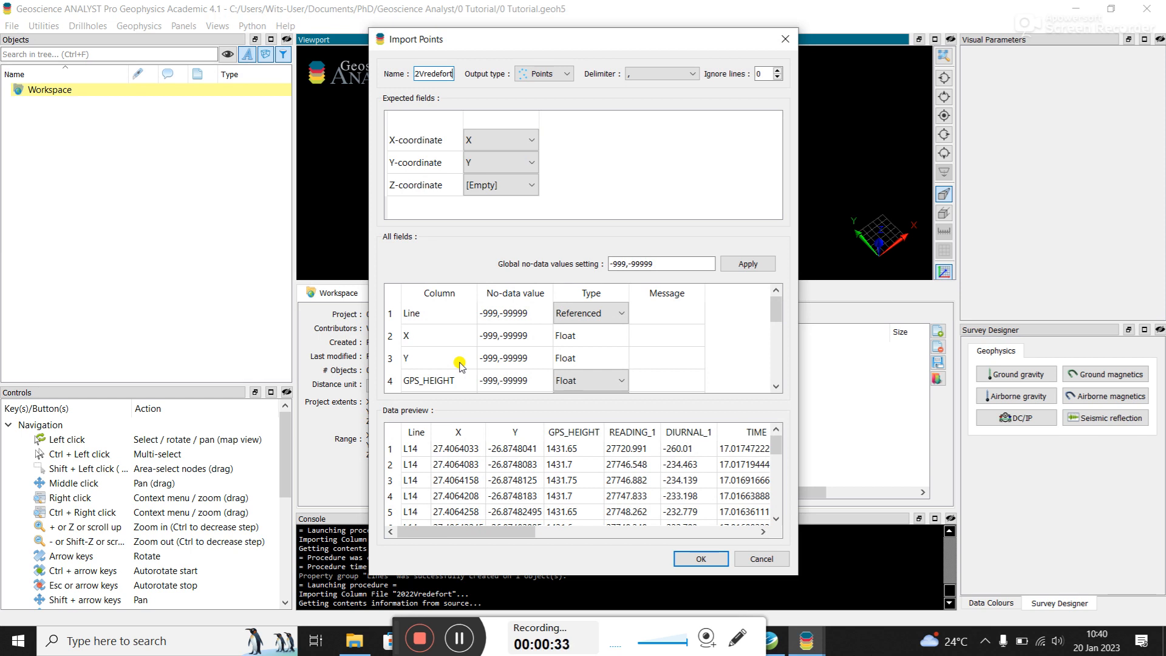
mouse_move(548, 107)
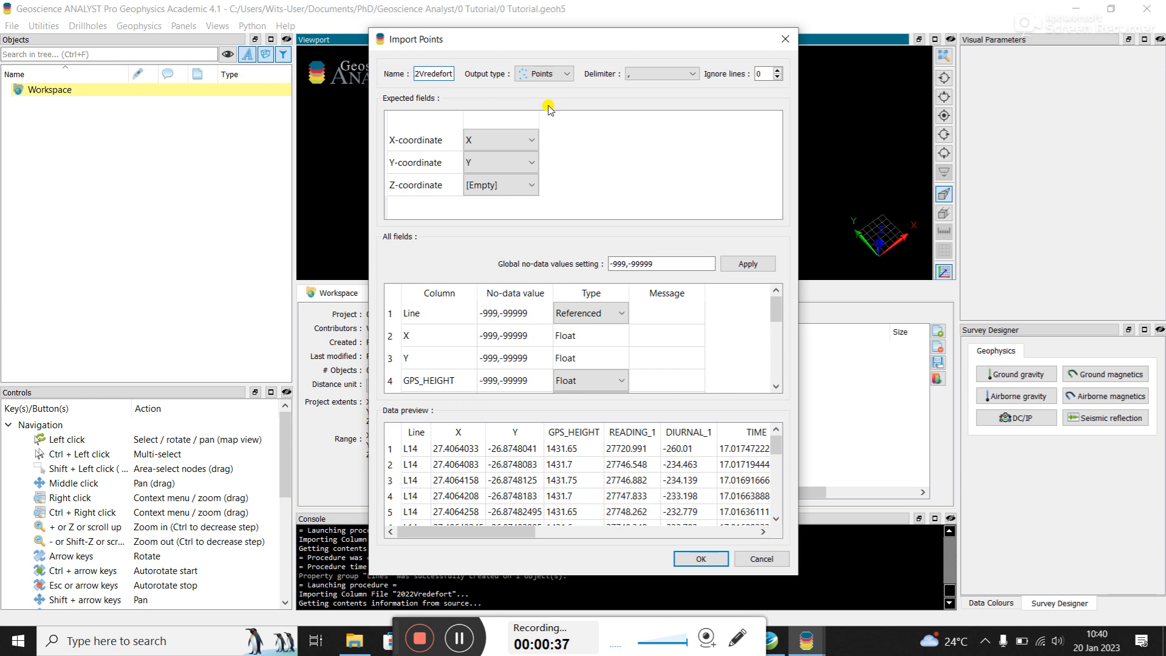
left_click(530, 139)
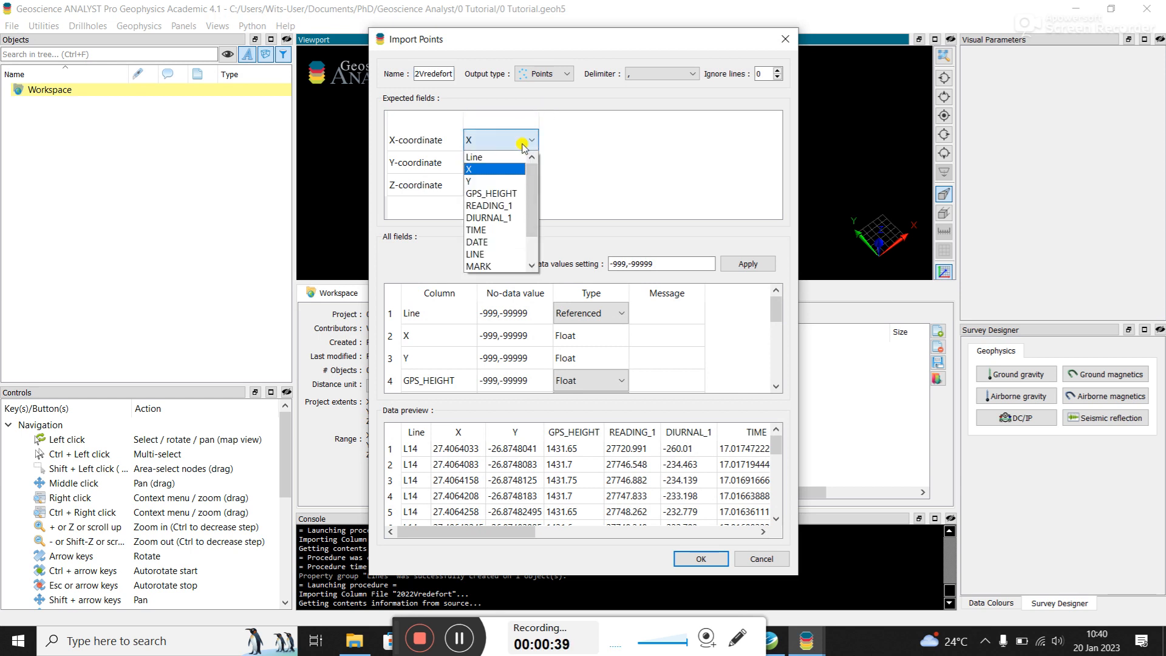
scroll("down", 3)
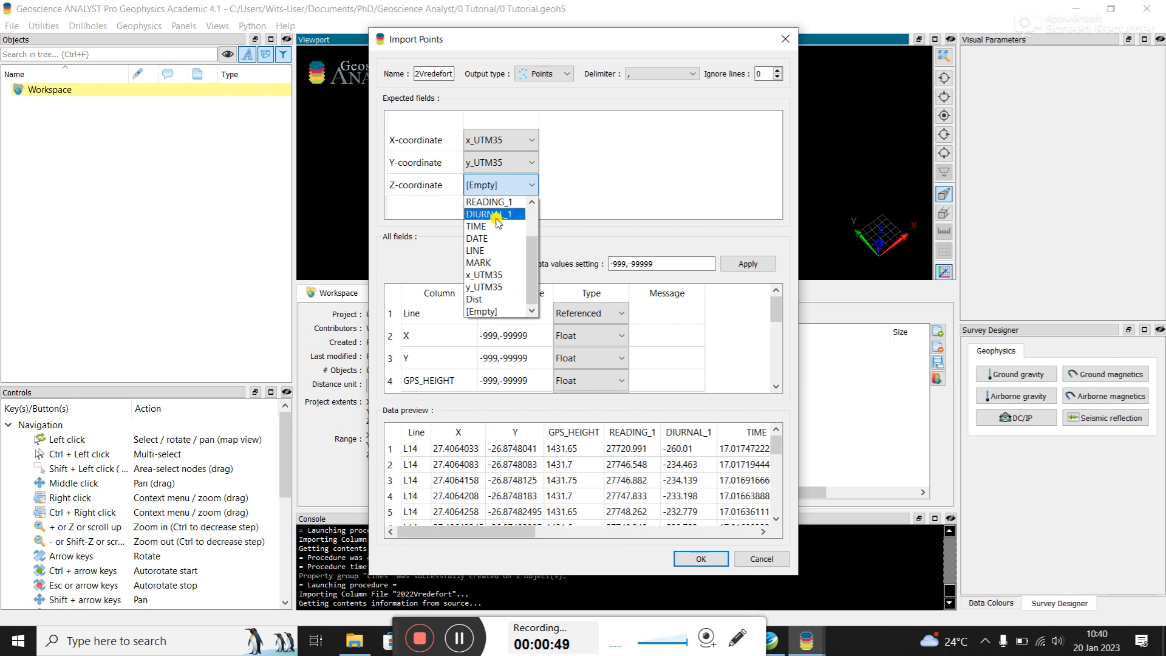
left_click(491, 214)
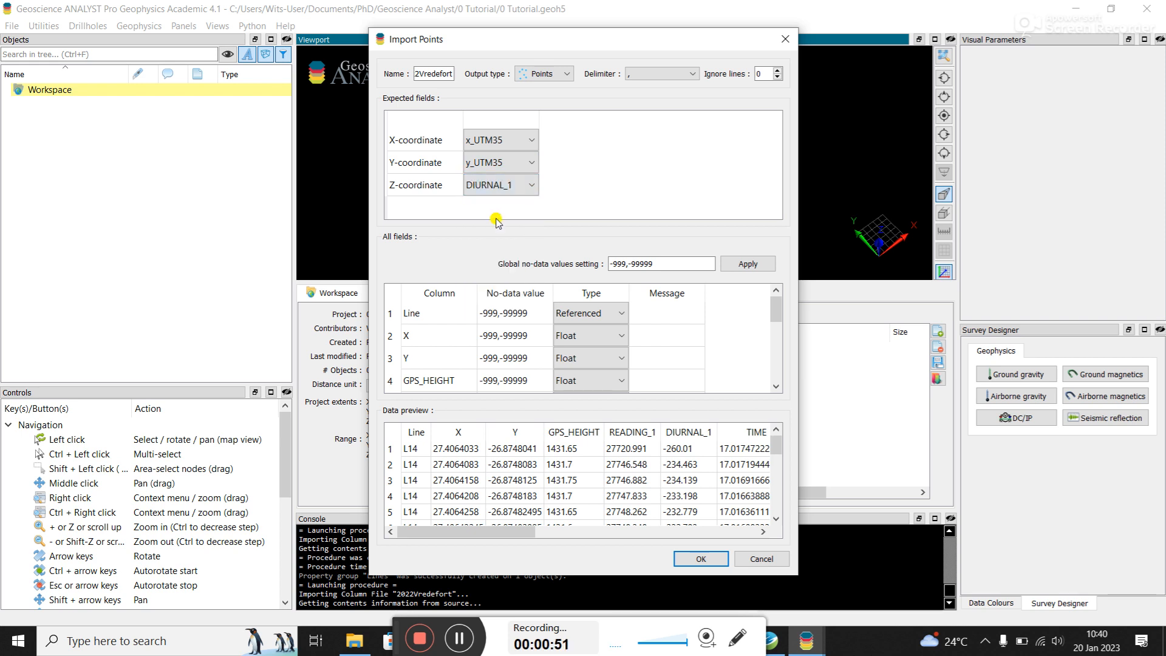
mouse_move(630, 68)
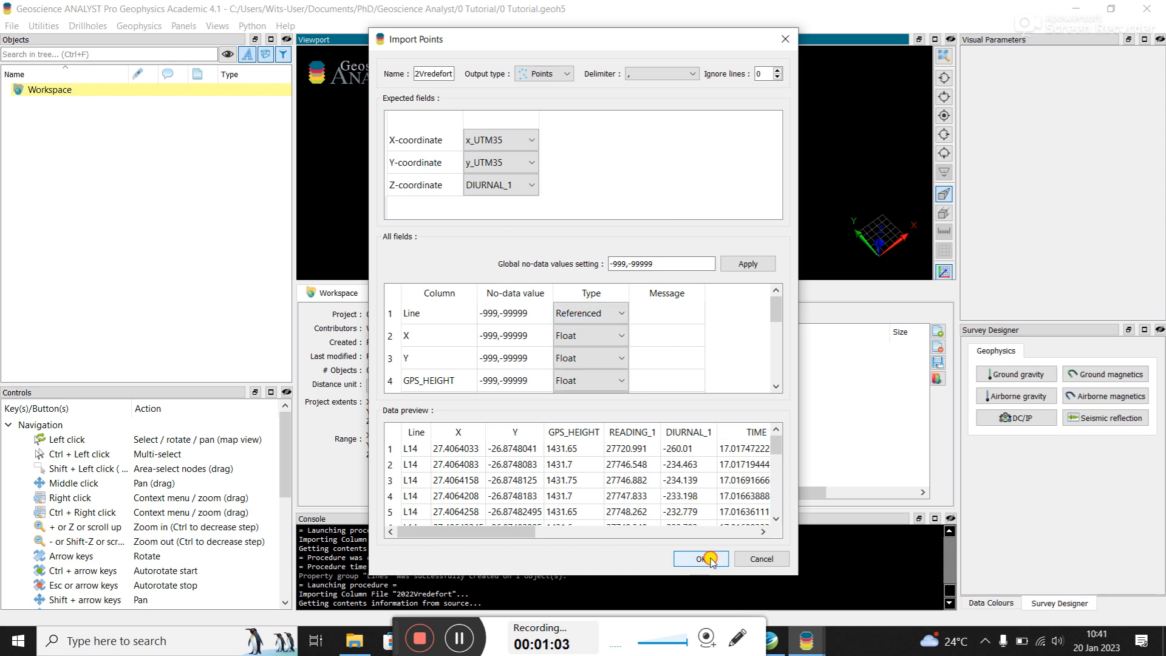
Confirm the import, creating the 2022Vredefort points object with 6193 nodes.
left_click(699, 558)
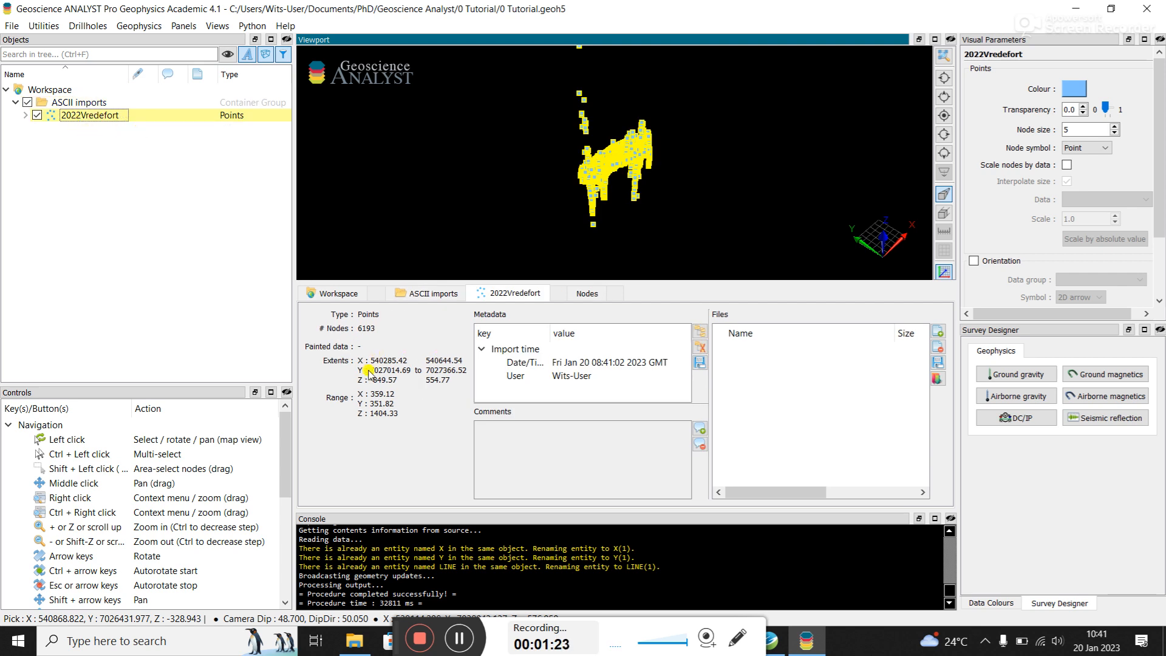
mouse_move(408, 411)
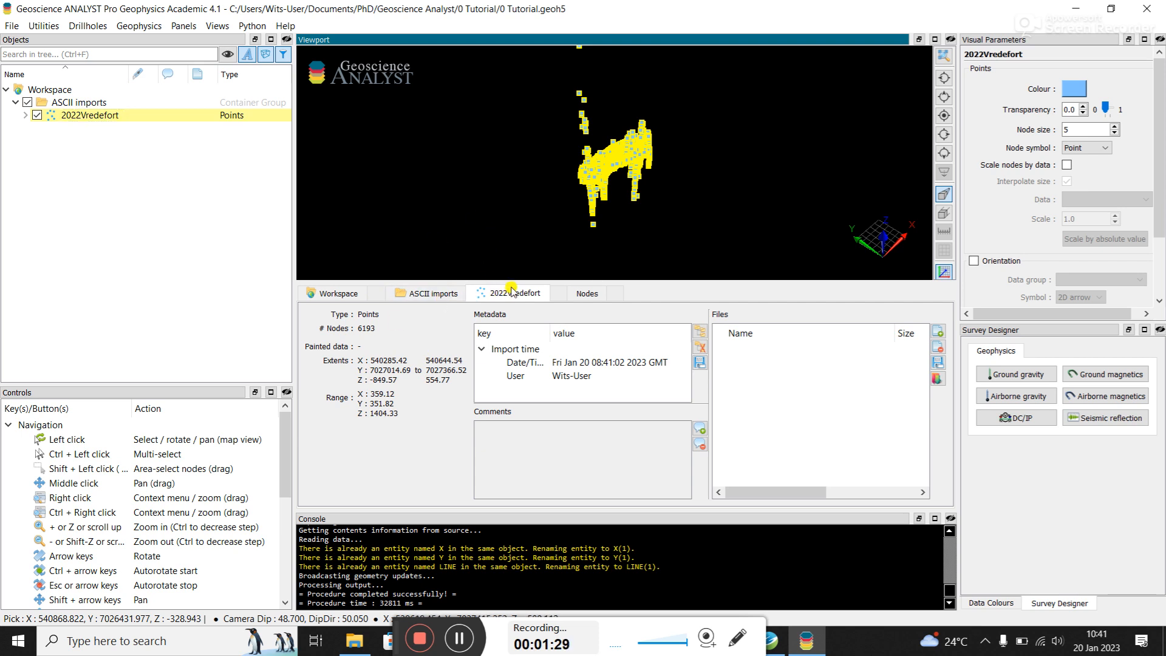
Show the 2022Vredefort node table and single out the point in row 11.
left_click(585, 293)
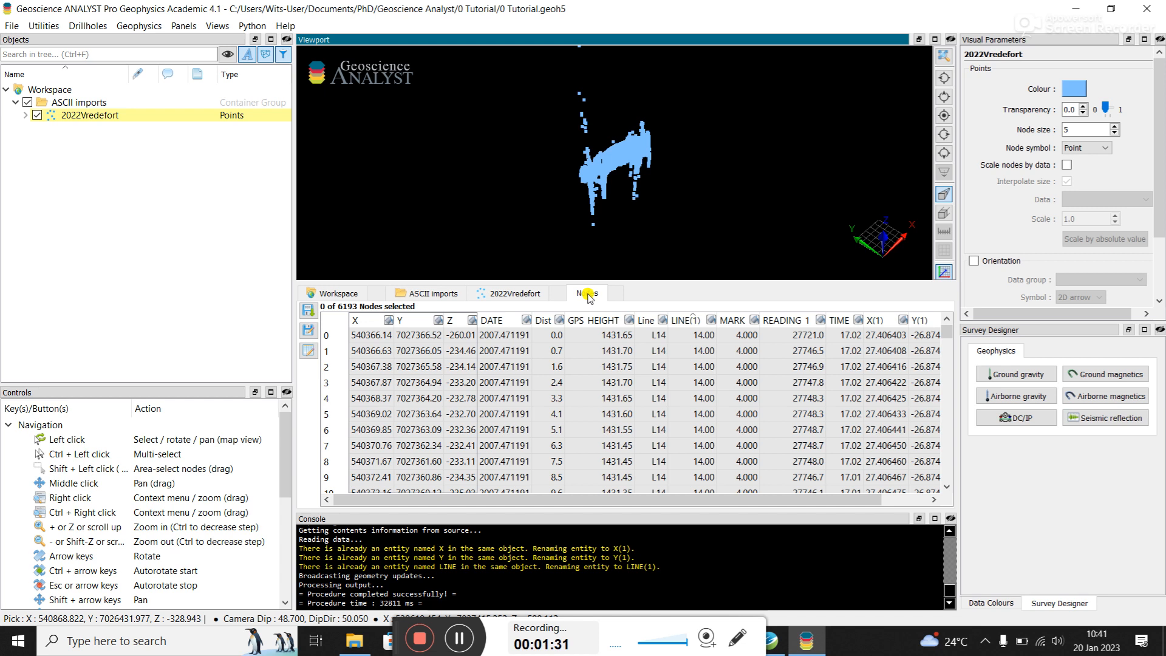
scroll("down", 3)
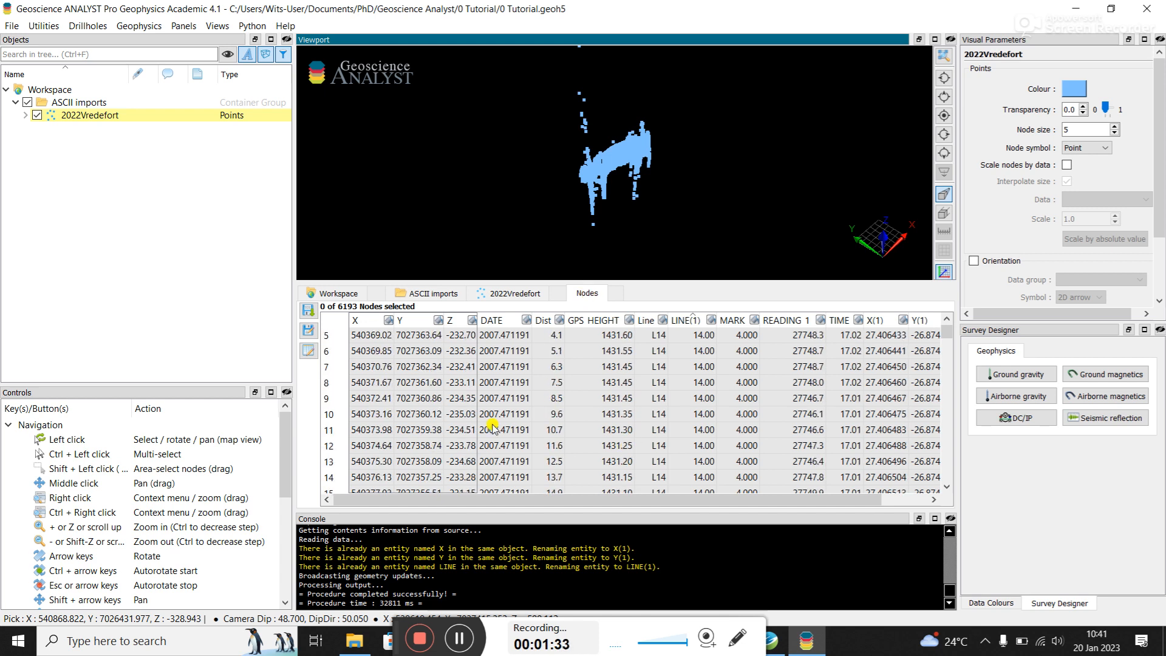
left_click(657, 154)
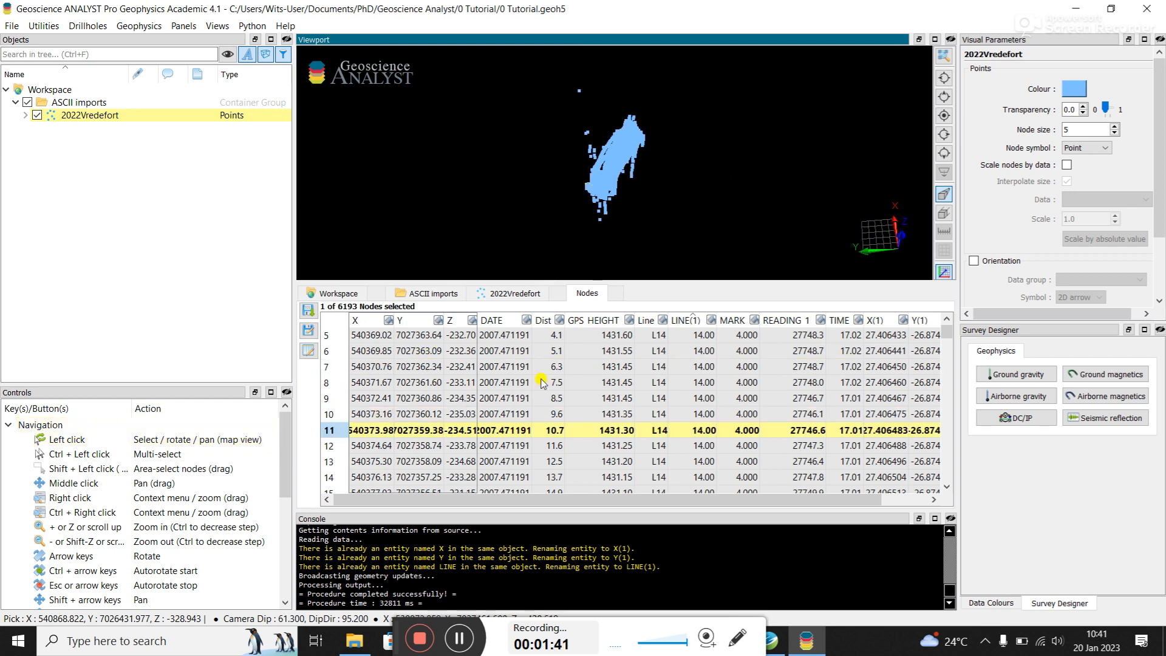
mouse_move(497, 353)
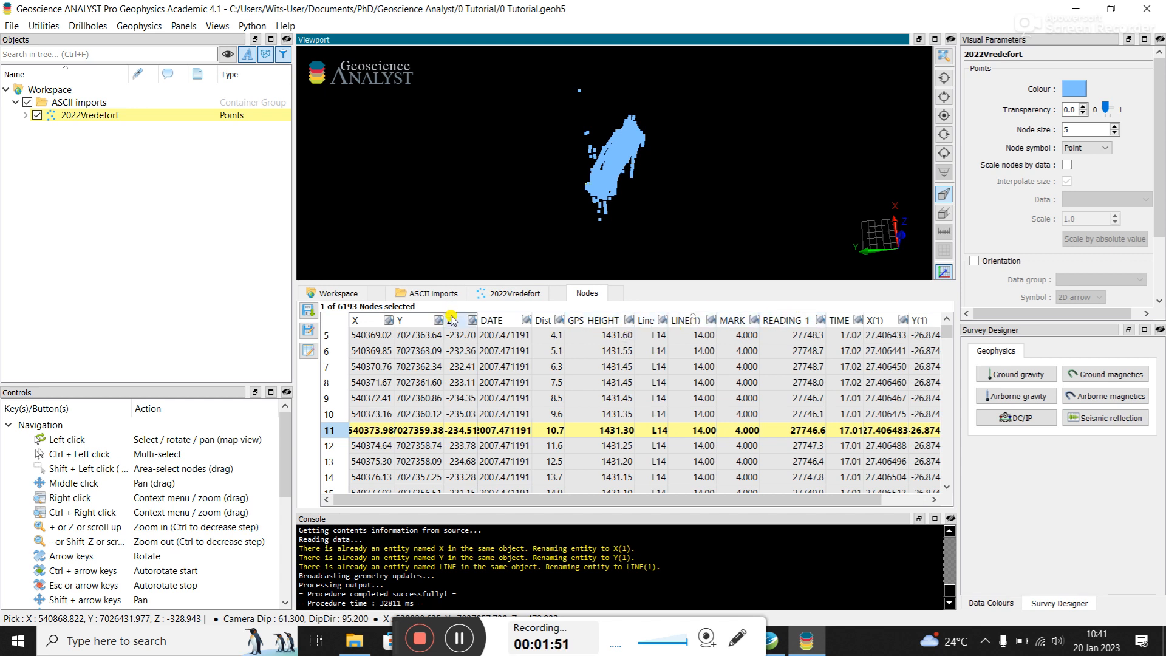
Paint the survey points on the workspace by their Z values and view the coloured lines.
left_click(449, 321)
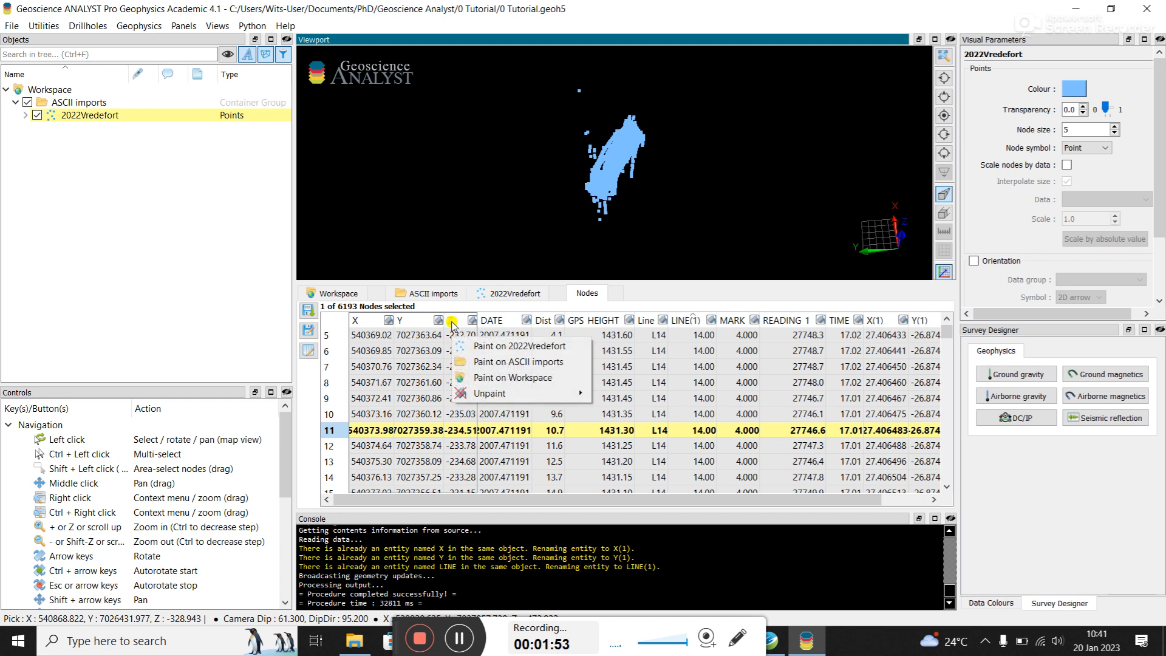
mouse_move(490, 346)
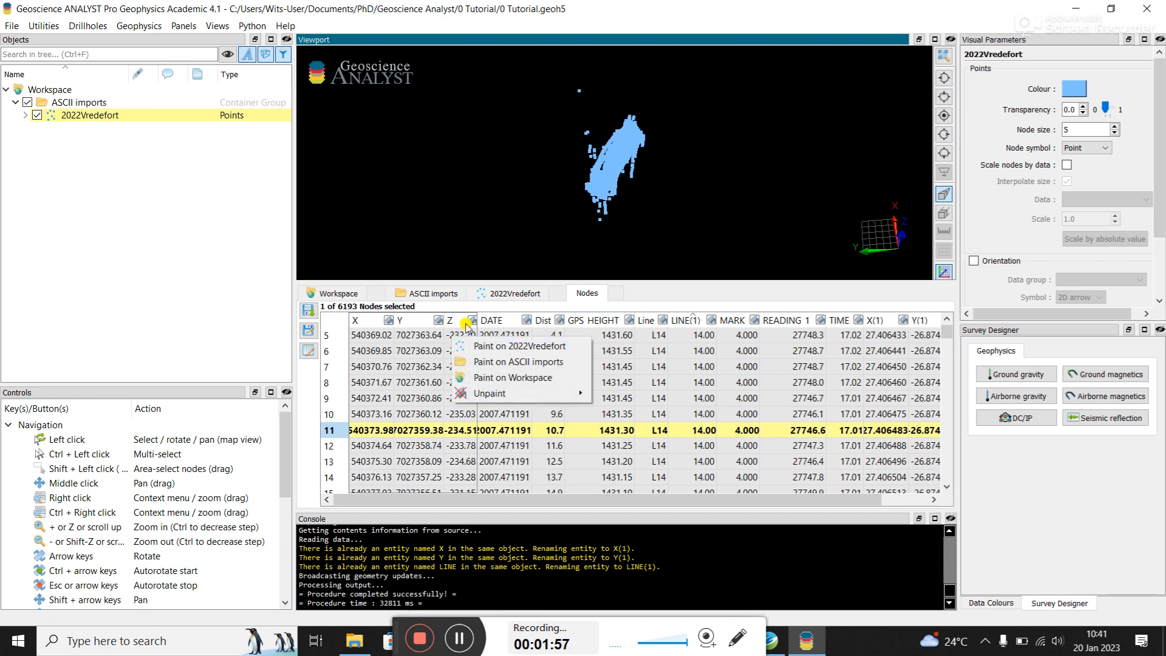
mouse_move(481, 372)
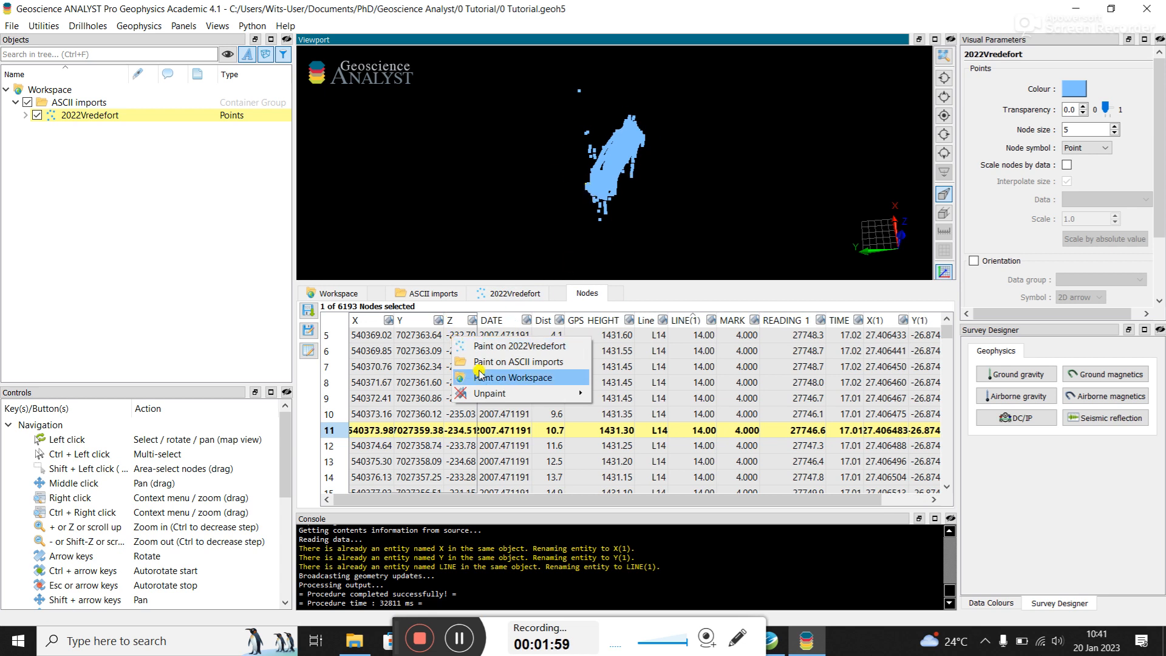
left_click(511, 378)
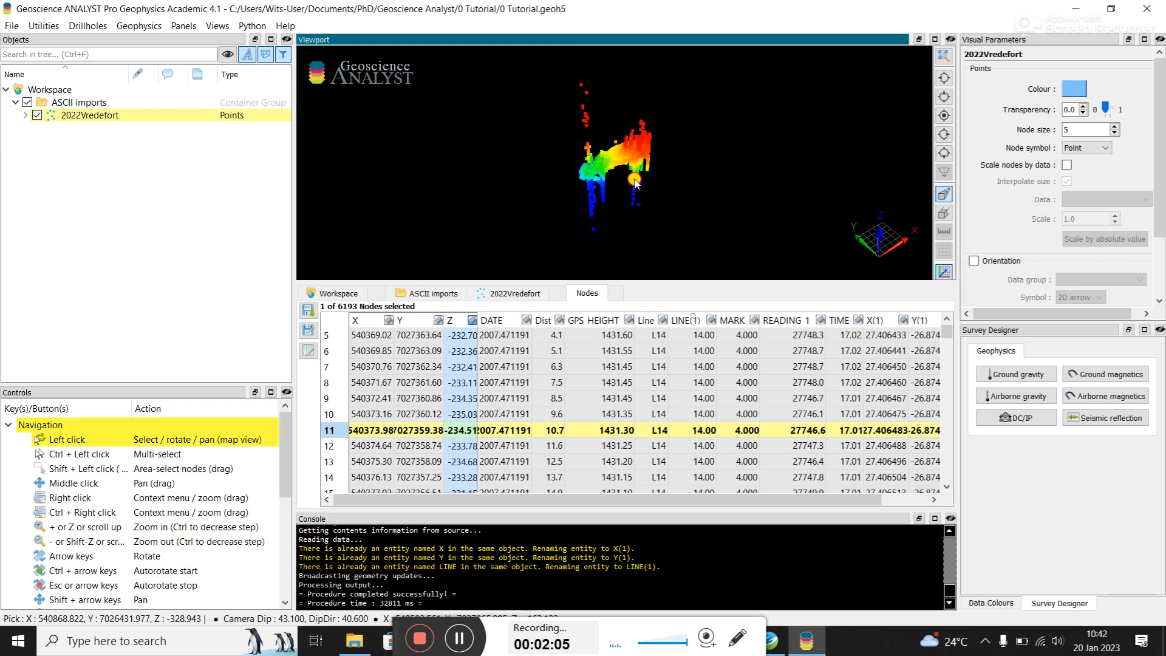
left_click_drag(635, 182, 661, 234)
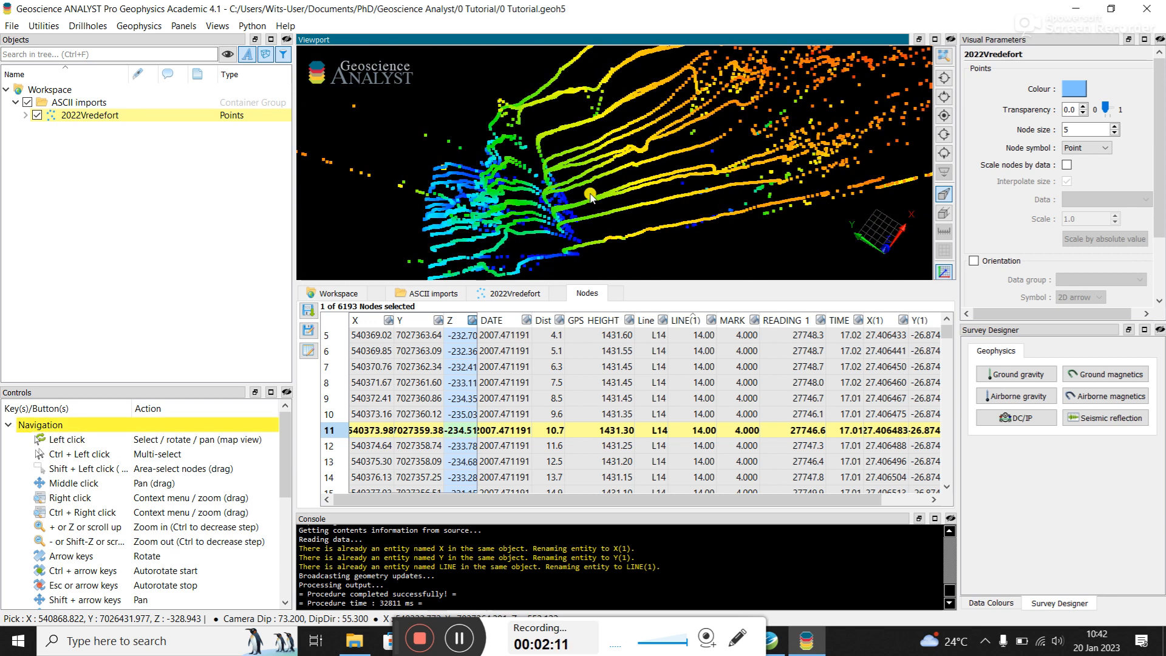
left_click_drag(591, 197, 626, 29)
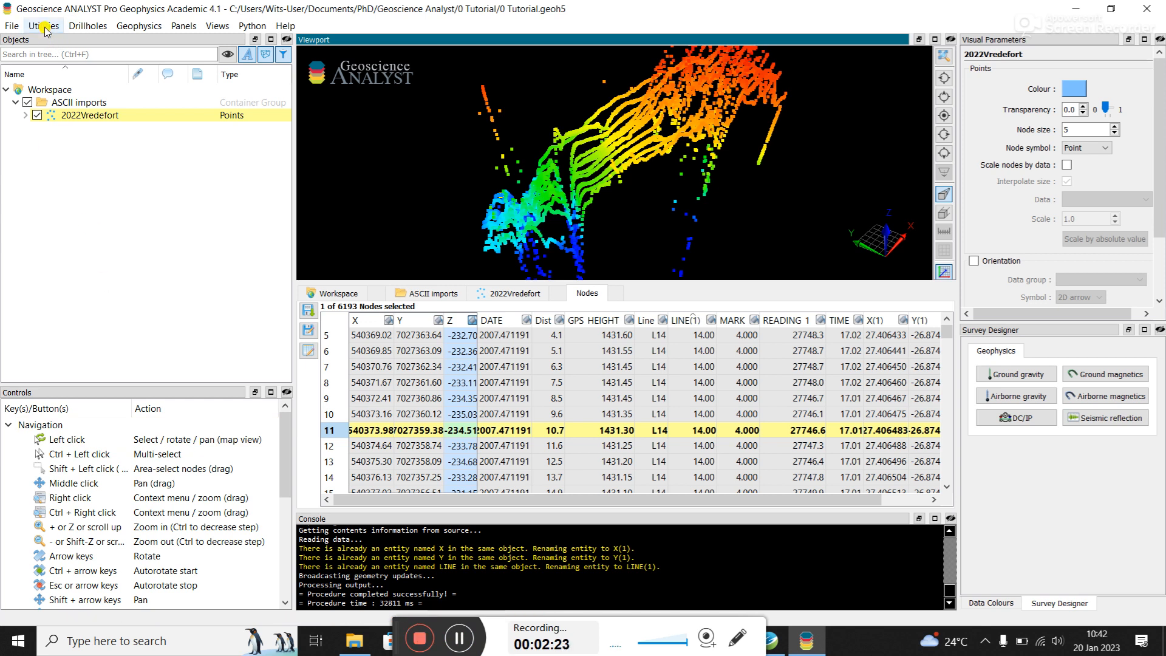
Launch the 2D Grid Designer from the Utilities menu.
left_click(44, 26)
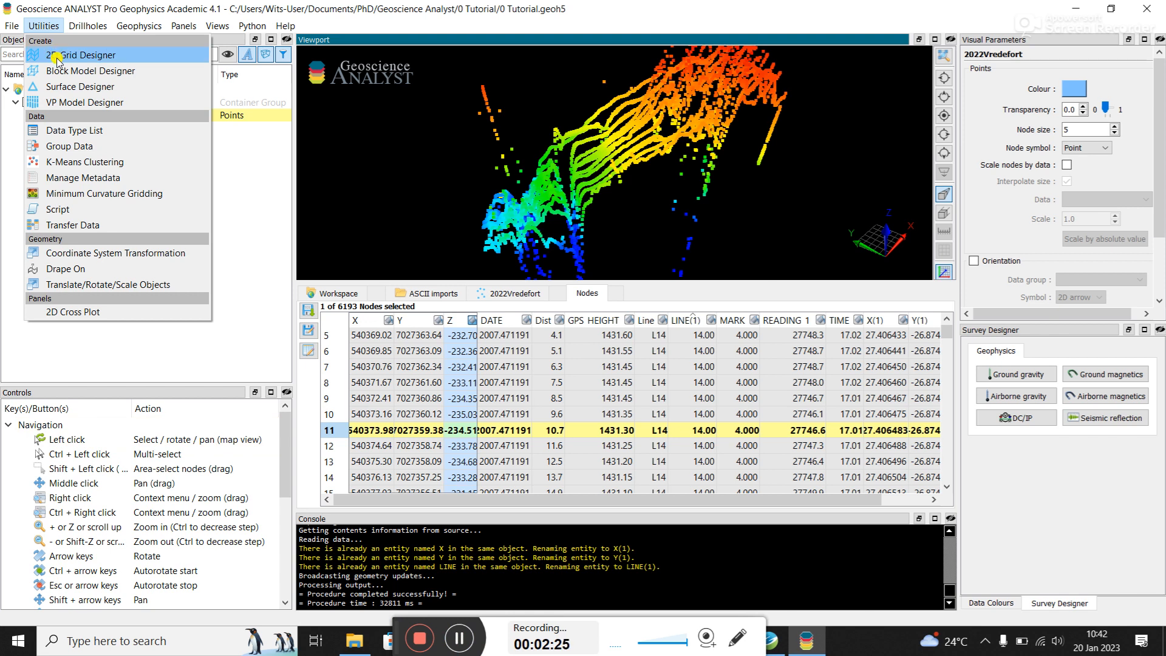
left_click(86, 54)
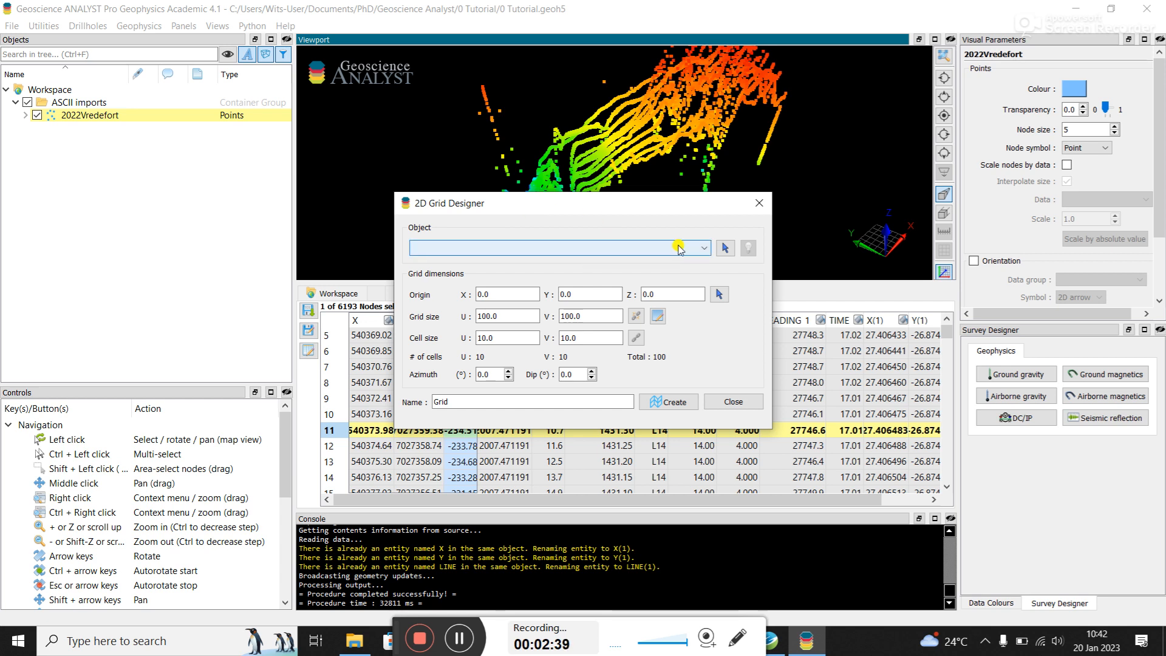
Base the grid on the 2022Vredefort points and pick its origin on the survey data.
left_click(697, 248)
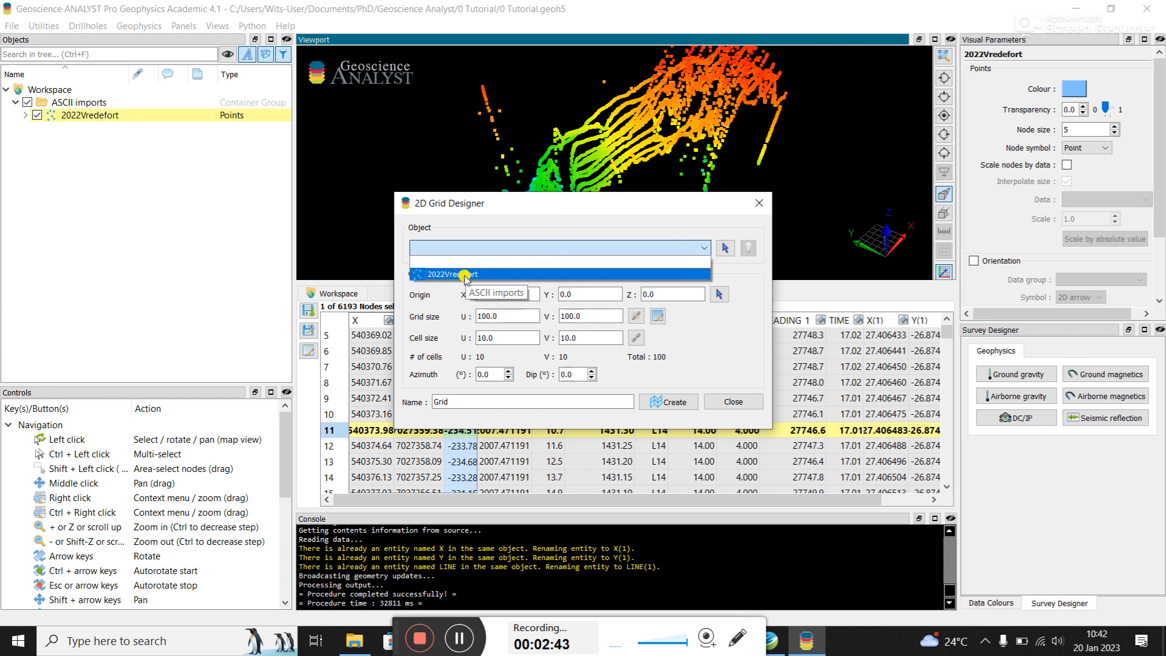
left_click(449, 273)
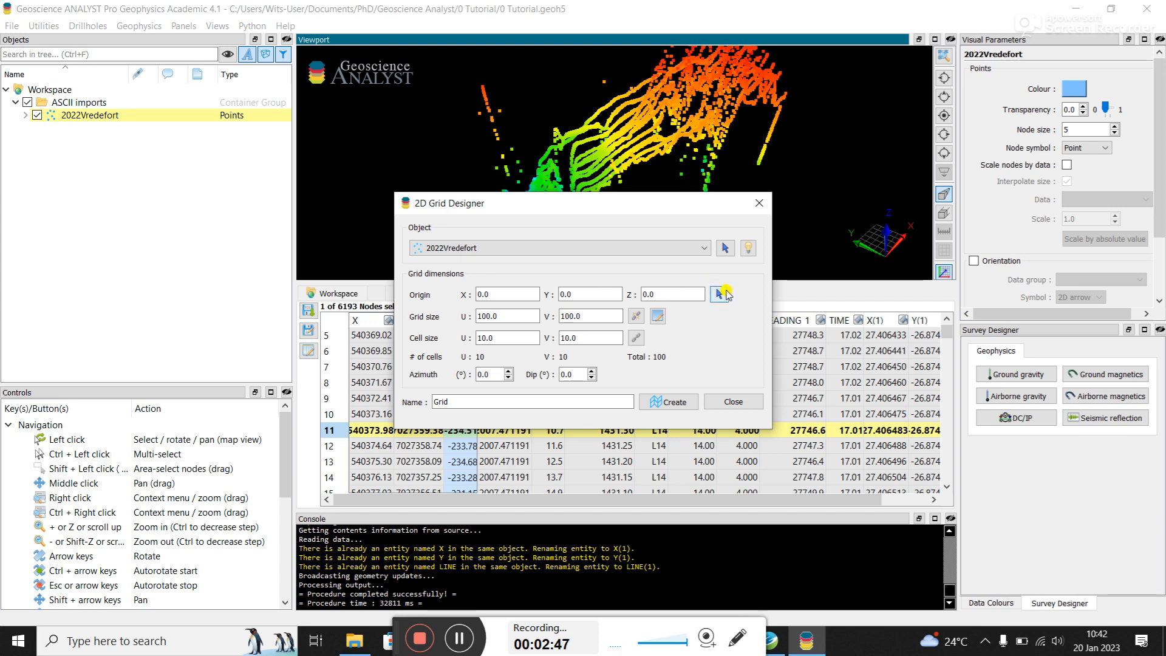
left_click(717, 294)
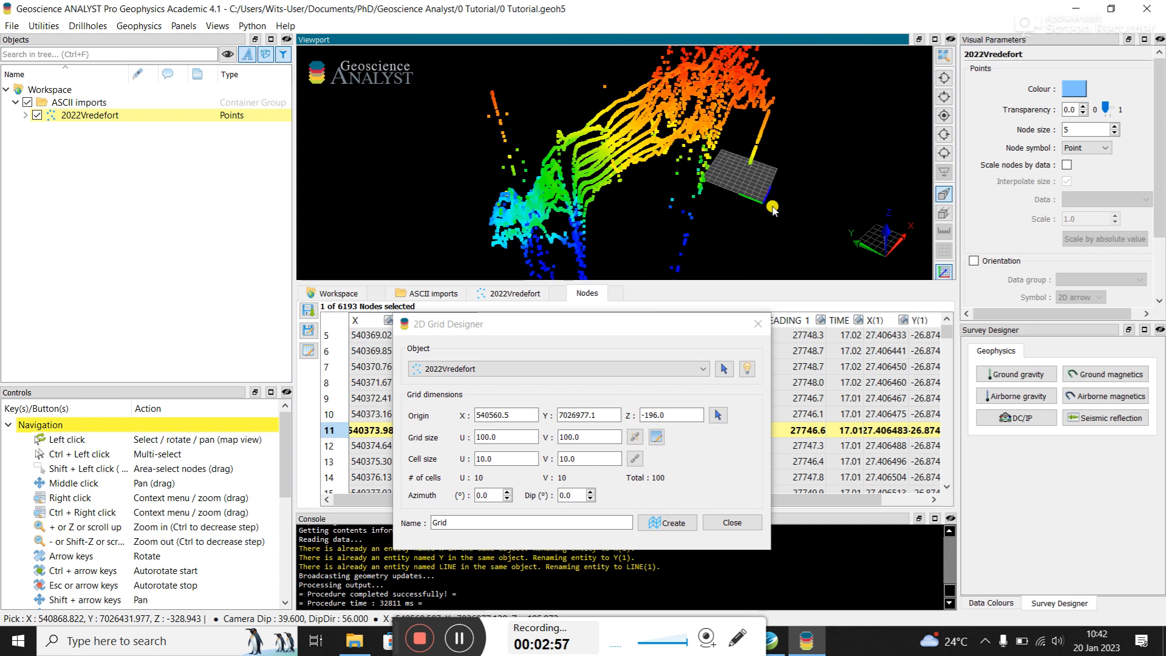
left_click_drag(774, 207, 679, 224)
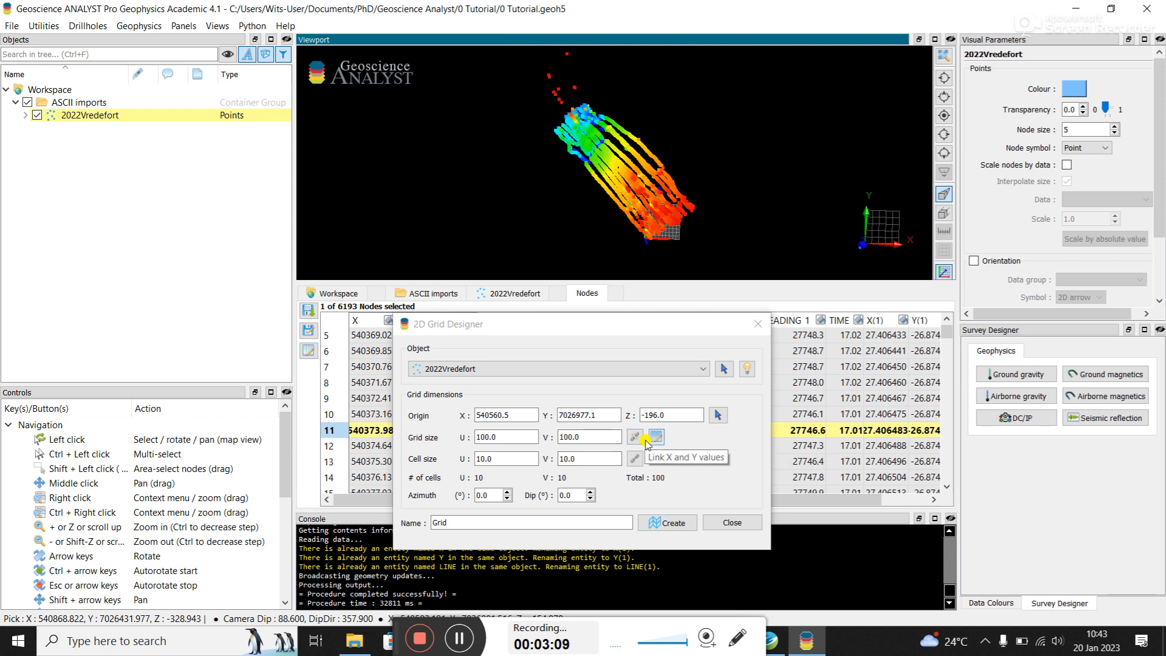
mouse_move(716, 415)
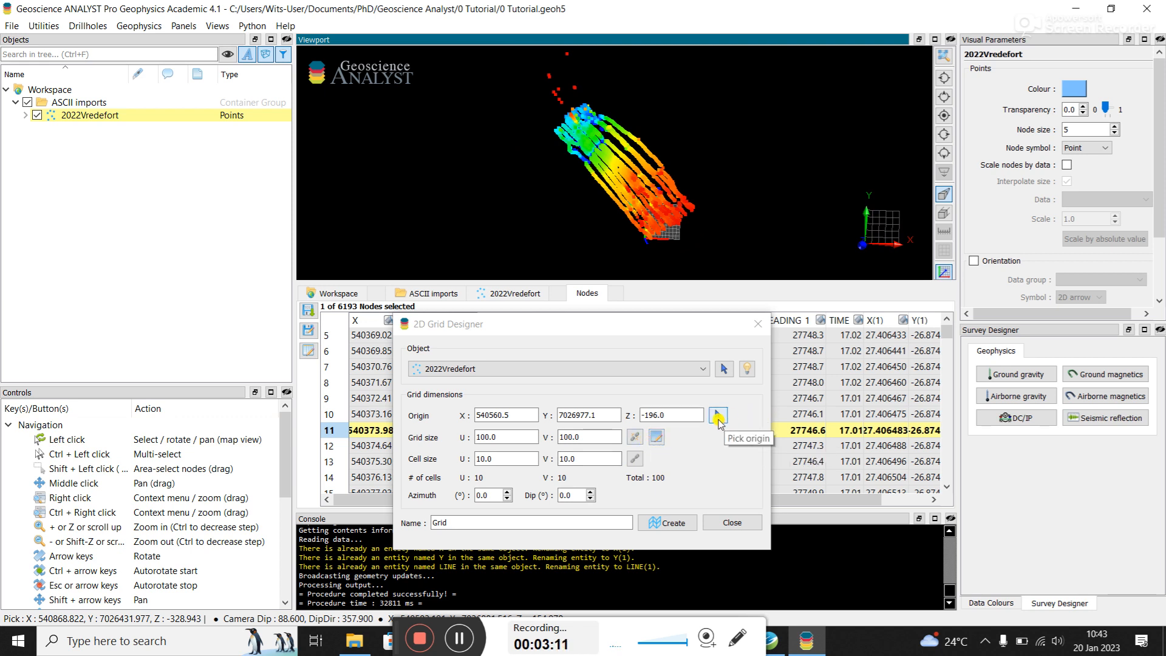
left_click(716, 414)
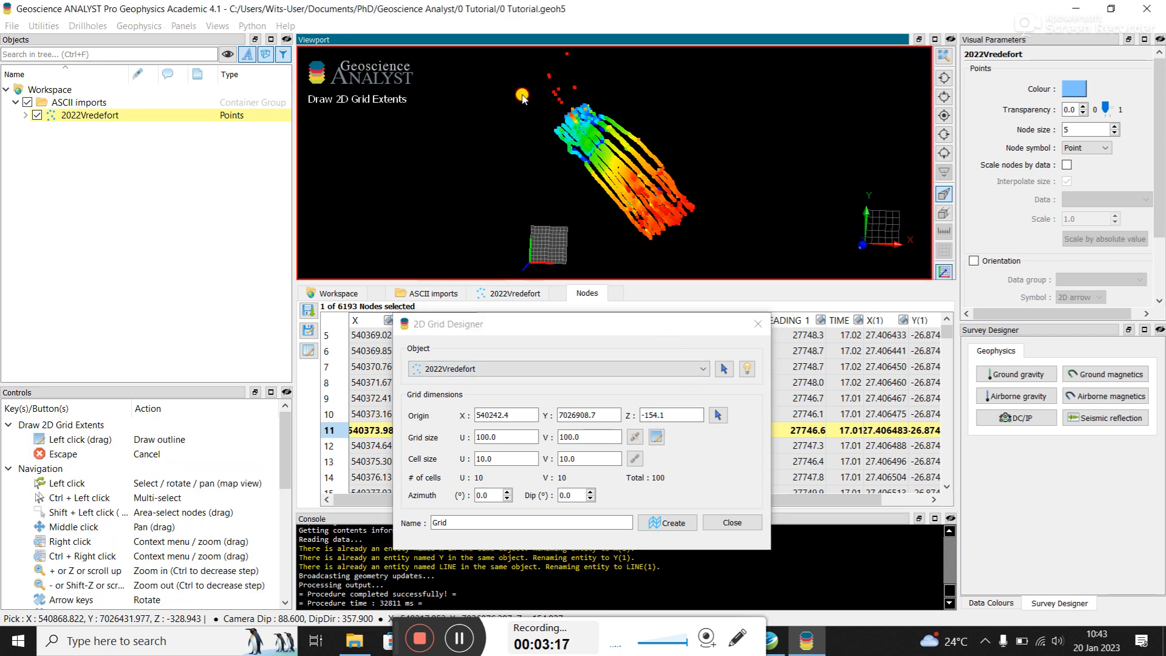
Draw grid extents around the survey points with equal 10 m cells, about 46 by 44 cells.
left_click_drag(522, 95, 711, 266)
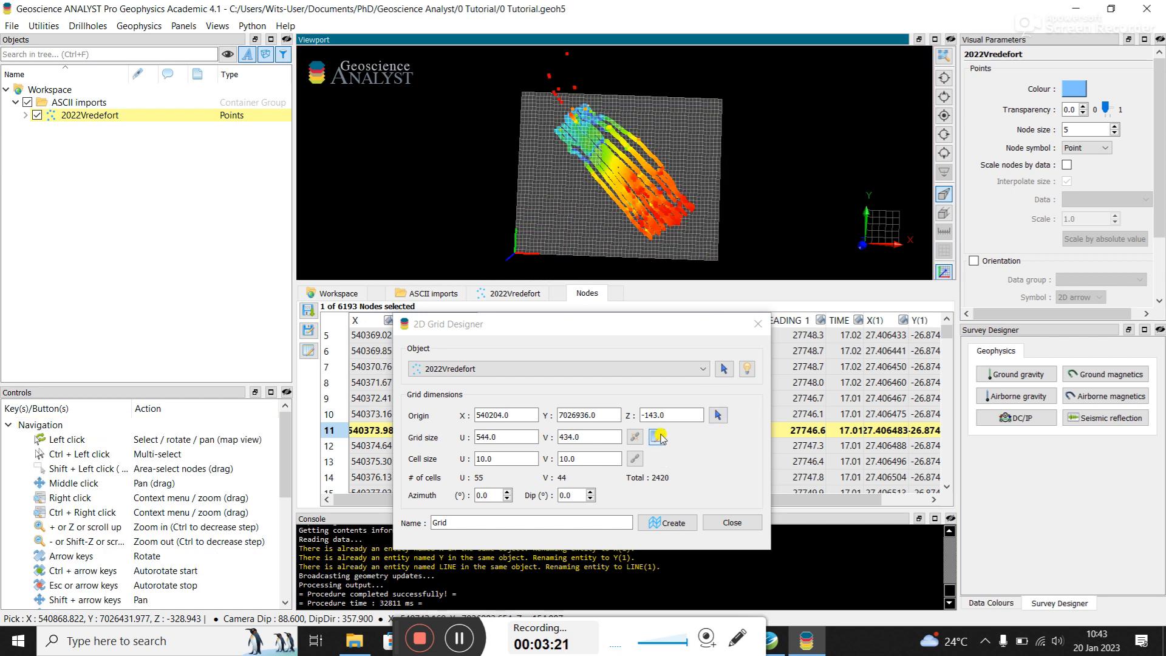
left_click(657, 436)
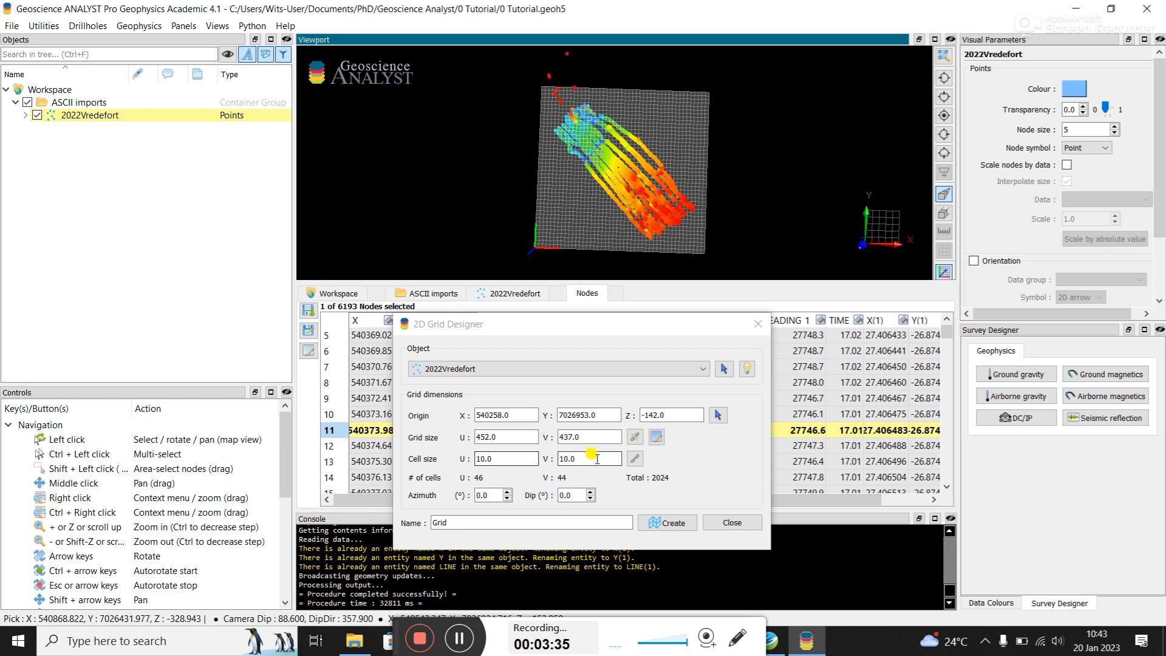
mouse_move(634, 457)
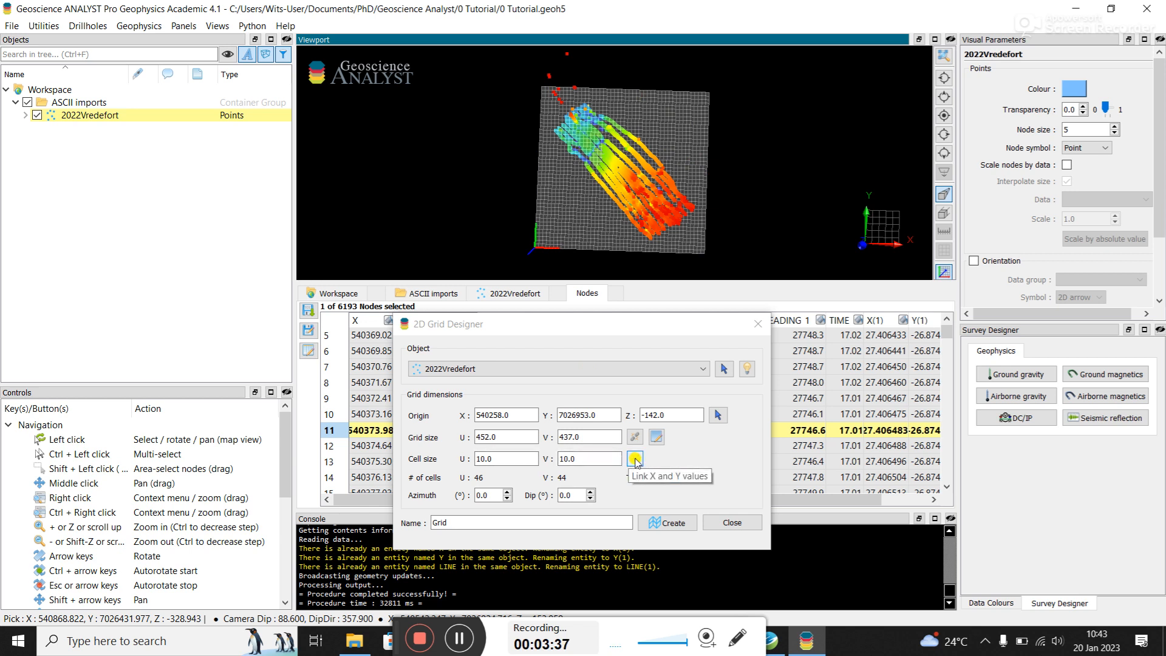
left_click(634, 457)
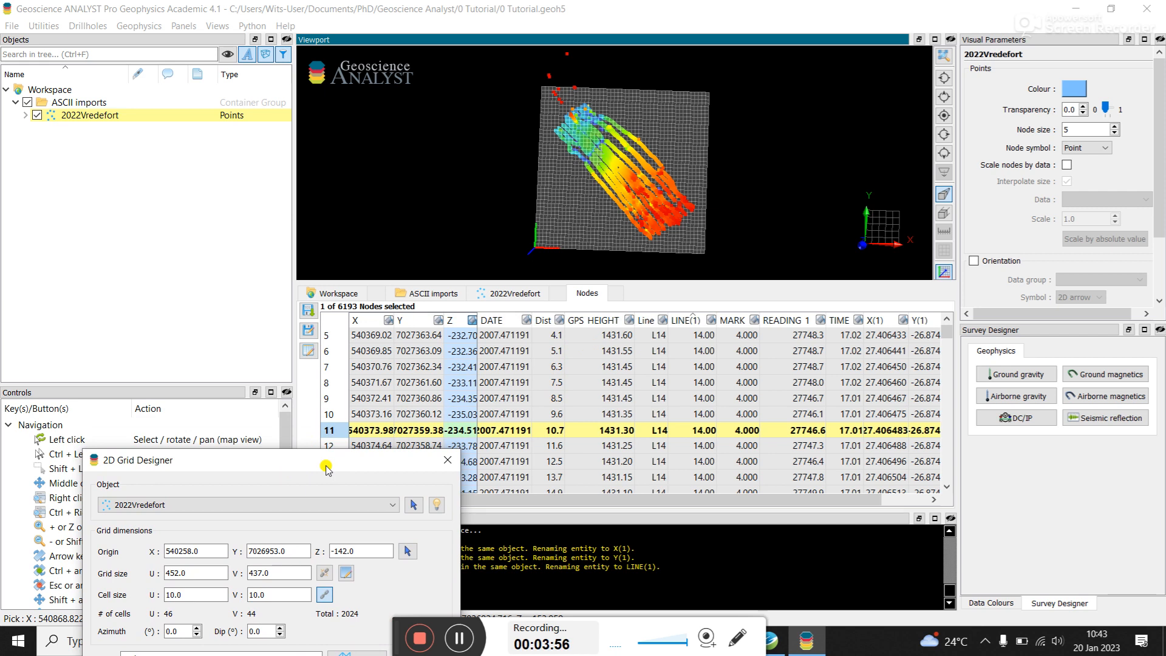
mouse_move(323, 459)
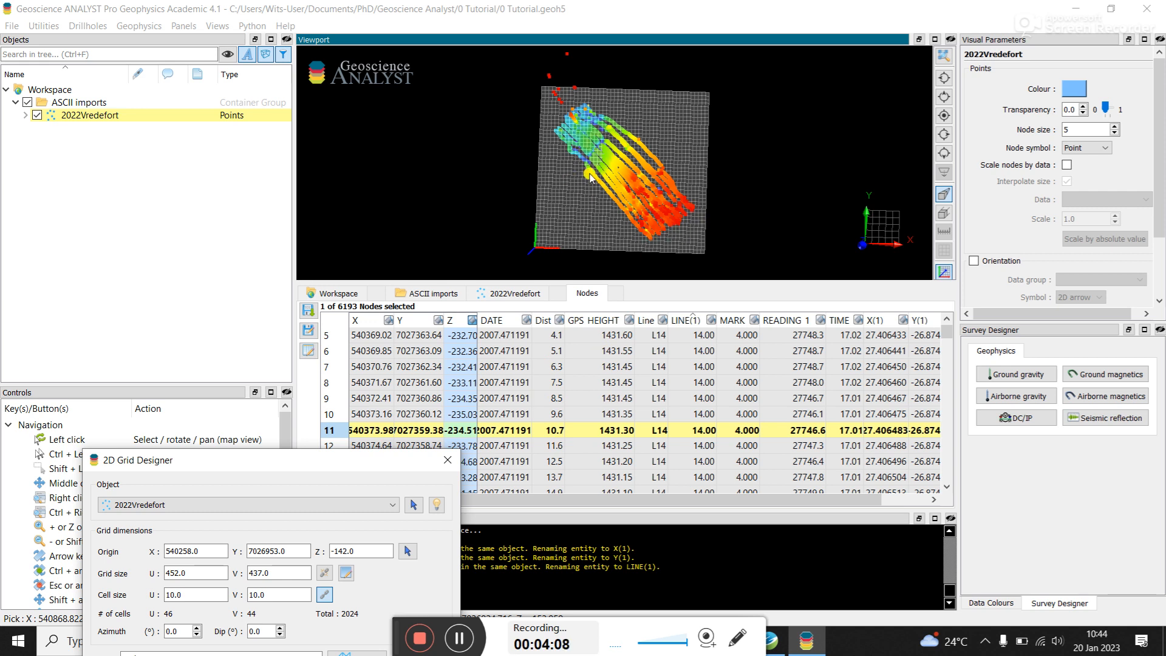
mouse_move(647, 220)
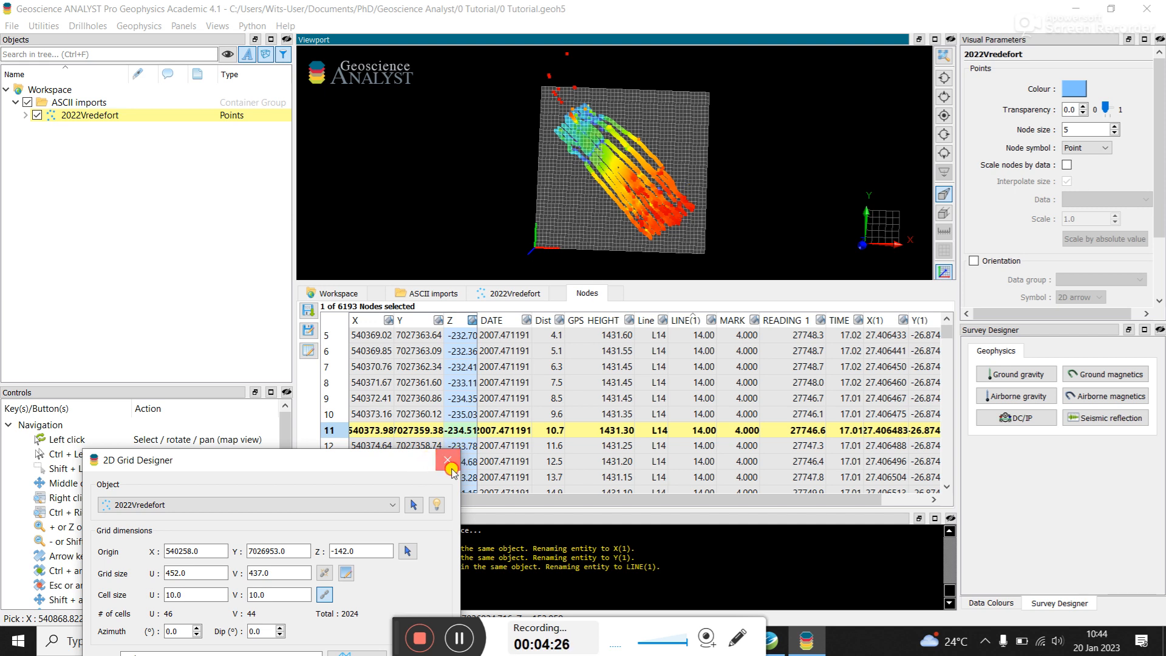
Close the grid designer, start Calculate Distances Between Objects, then cancel it.
left_click(447, 459)
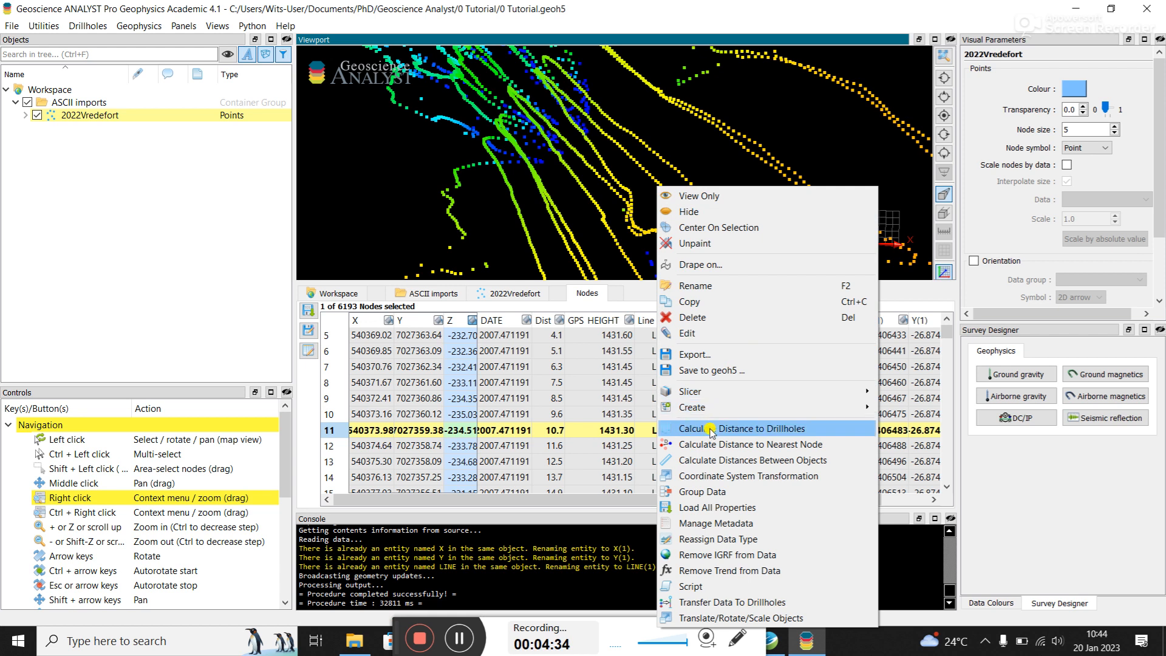
mouse_move(751, 459)
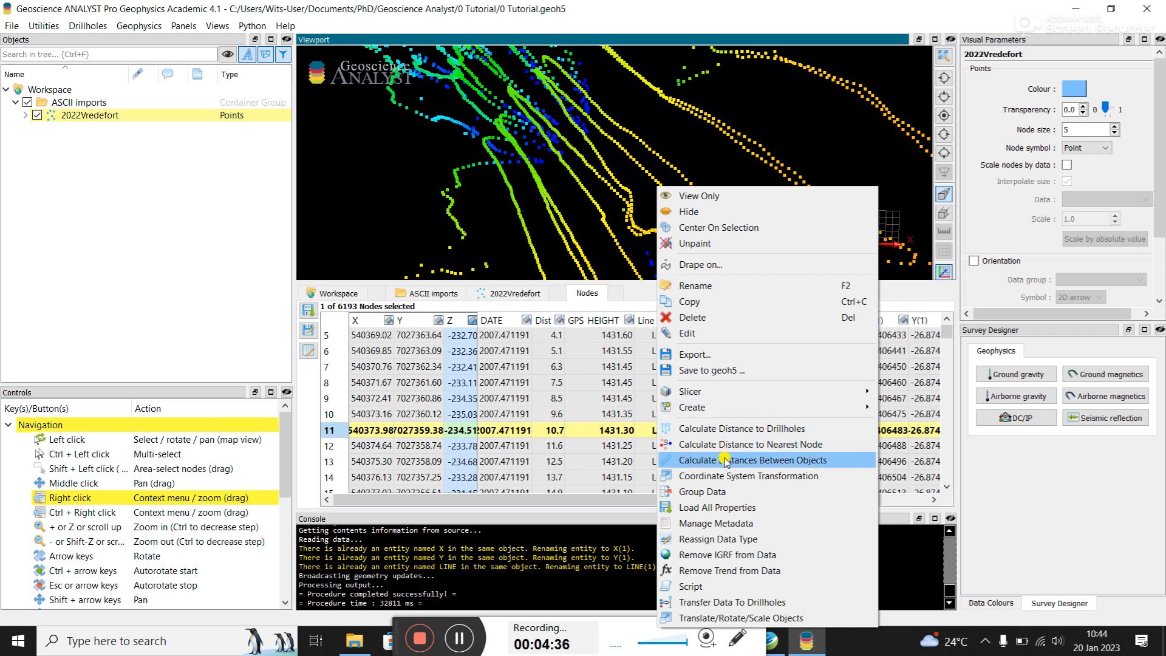
left_click(750, 459)
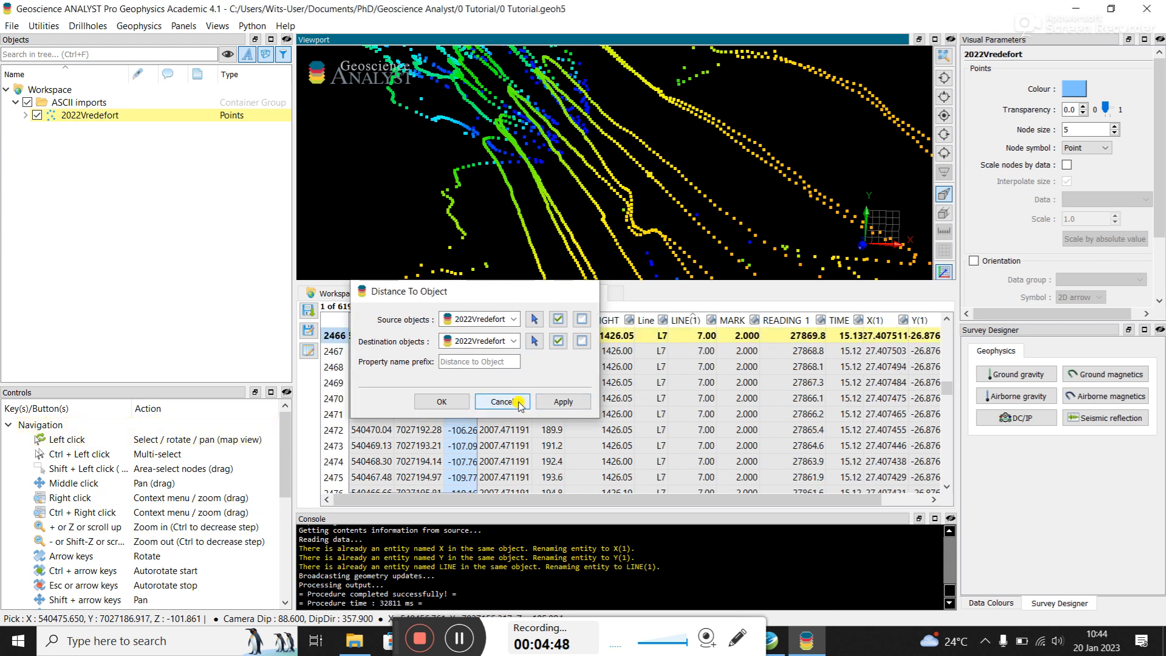
left_click(501, 402)
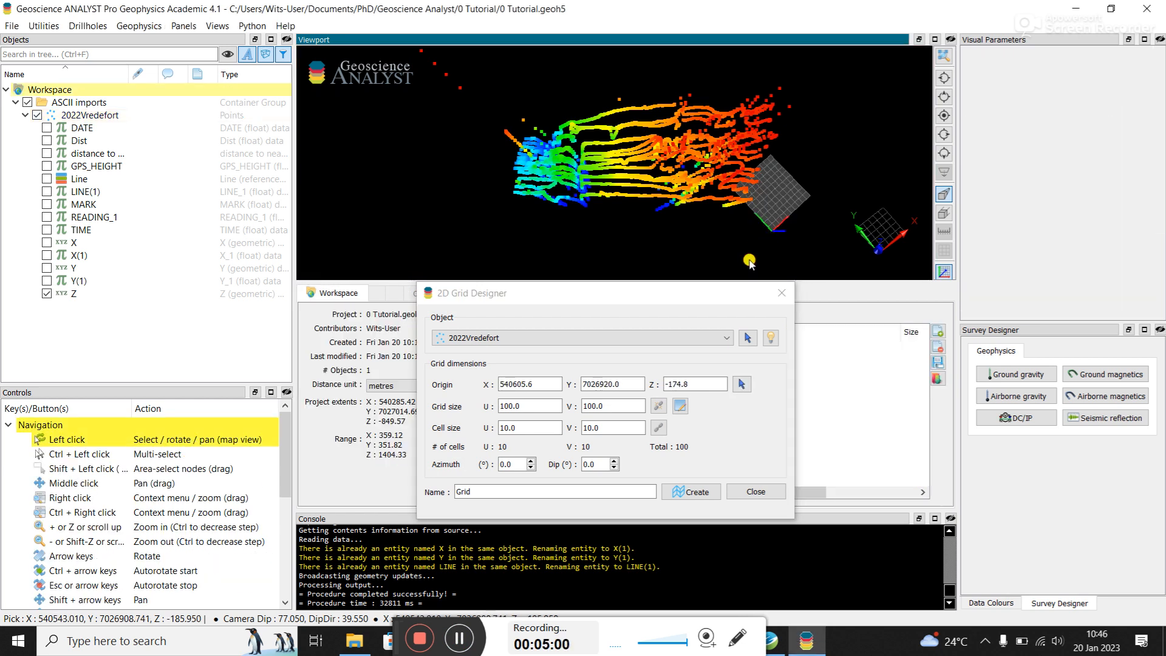
Redraw the grid extents to cover all survey points, about 50 by 55 cells of 10 m.
left_click(741, 385)
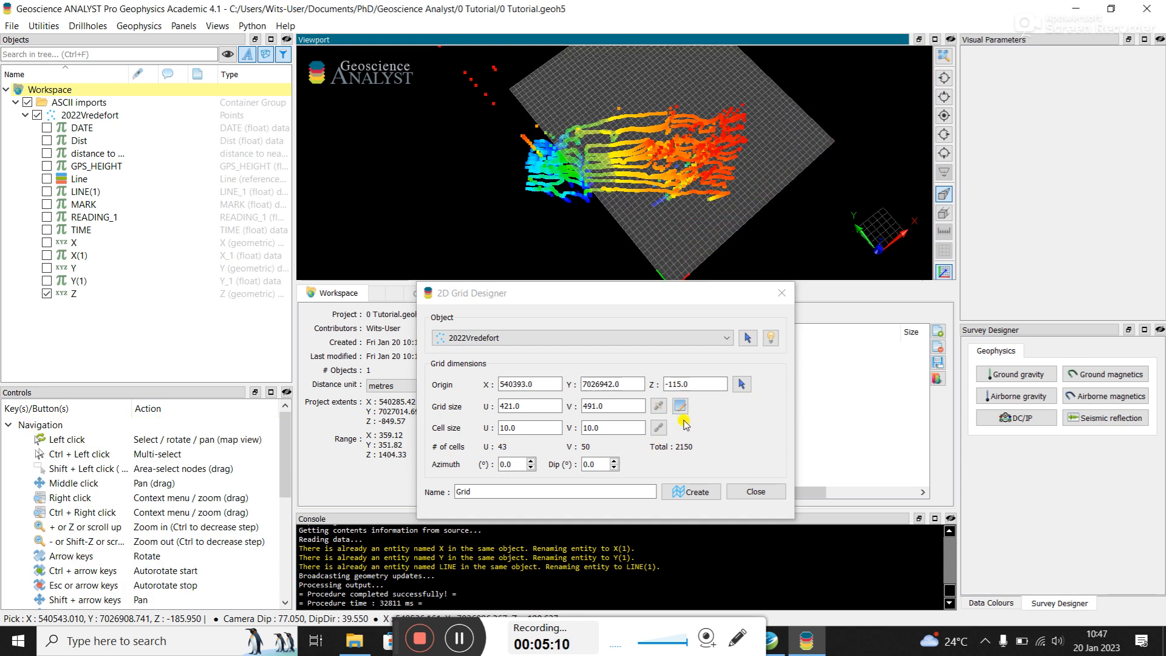
left_click(678, 406)
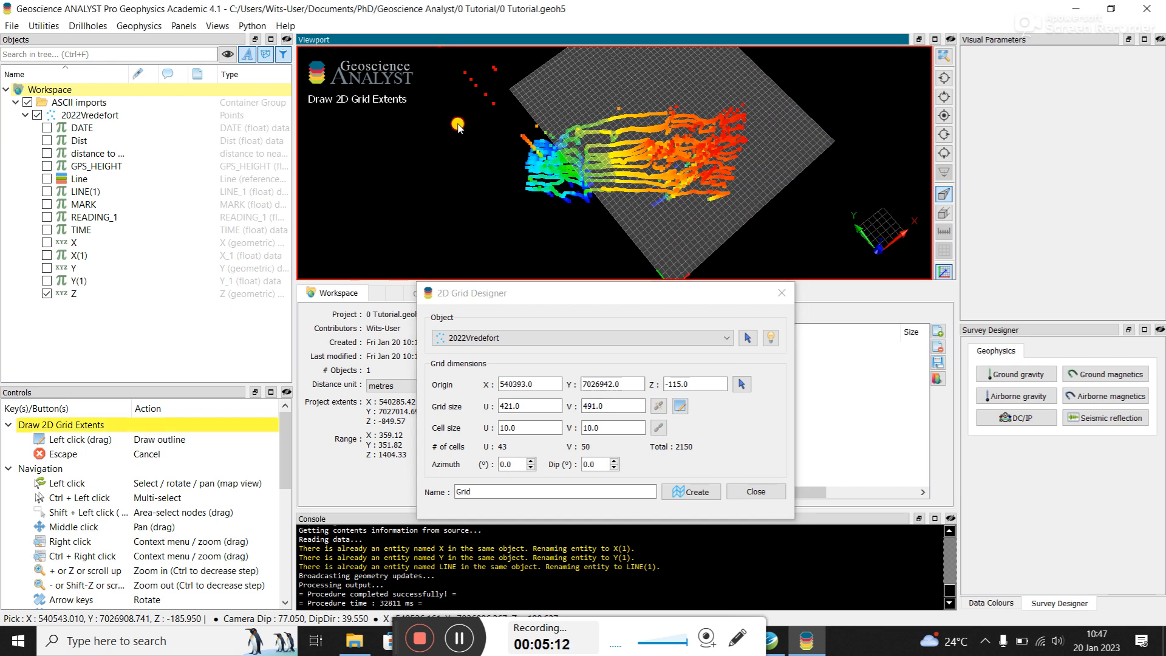
left_click_drag(458, 124, 809, 179)
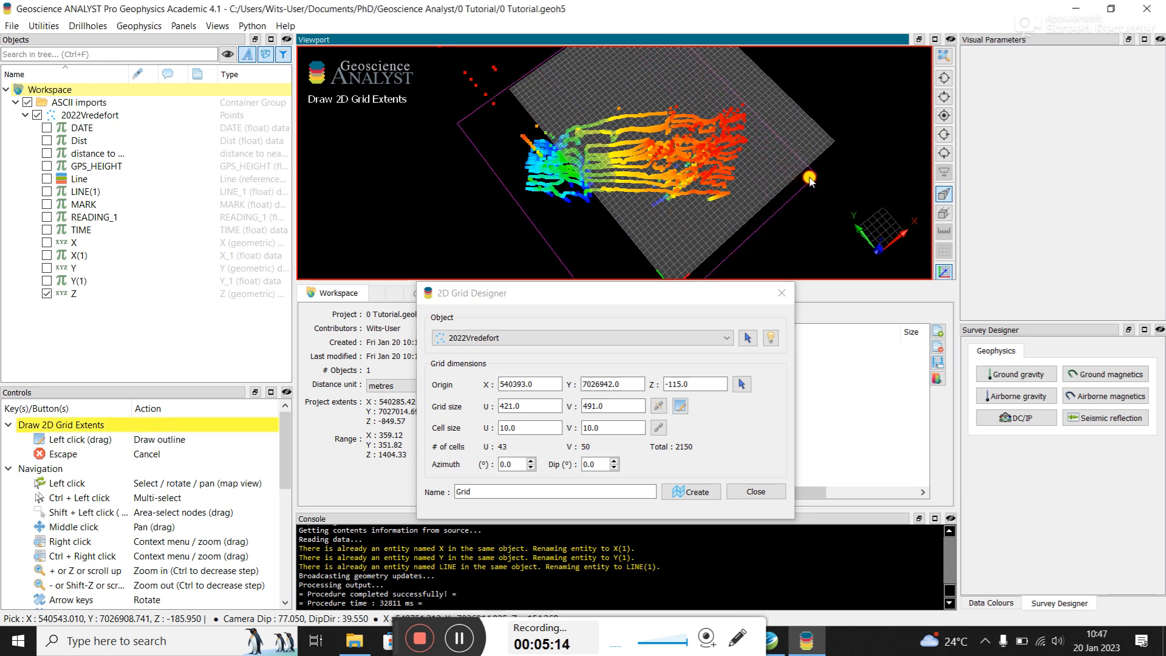
left_click_drag(809, 179, 781, 187)
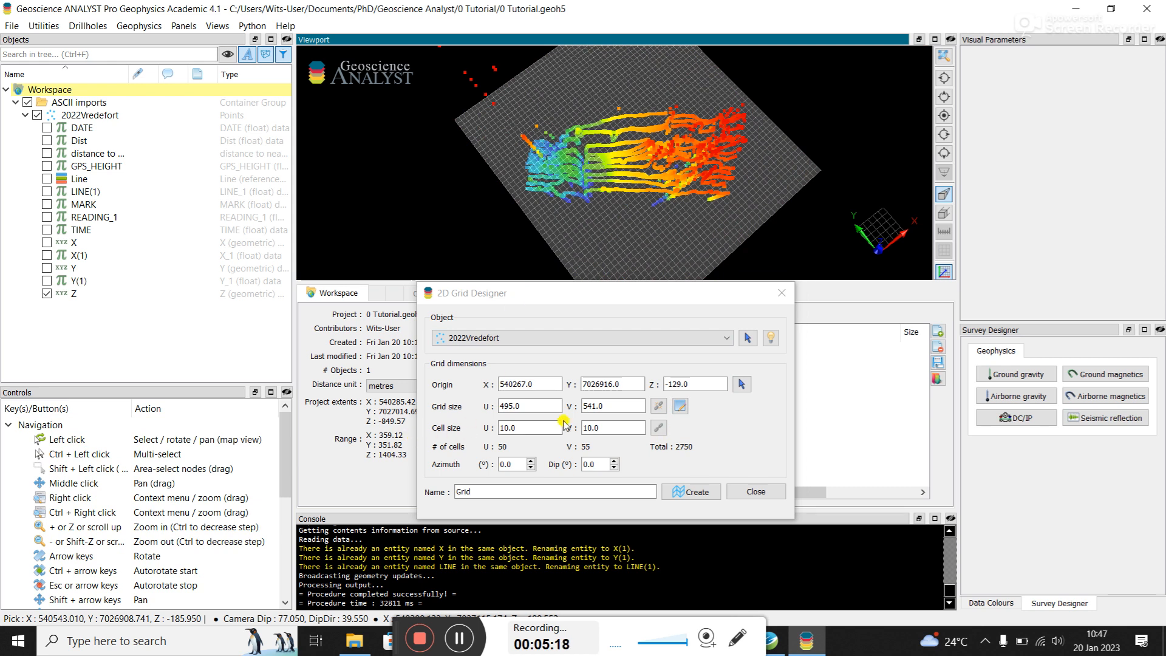
Set cell size to 2.5 m, name the grid Vredefort2022mag and create it.
left_click(528, 428)
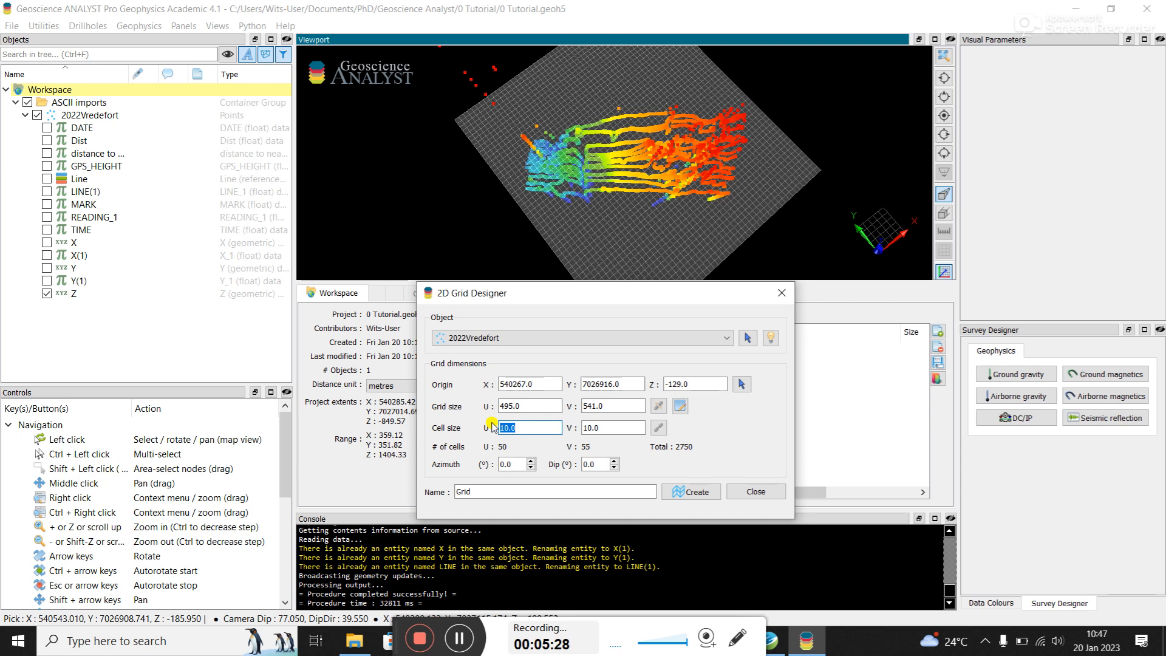
type("2.5")
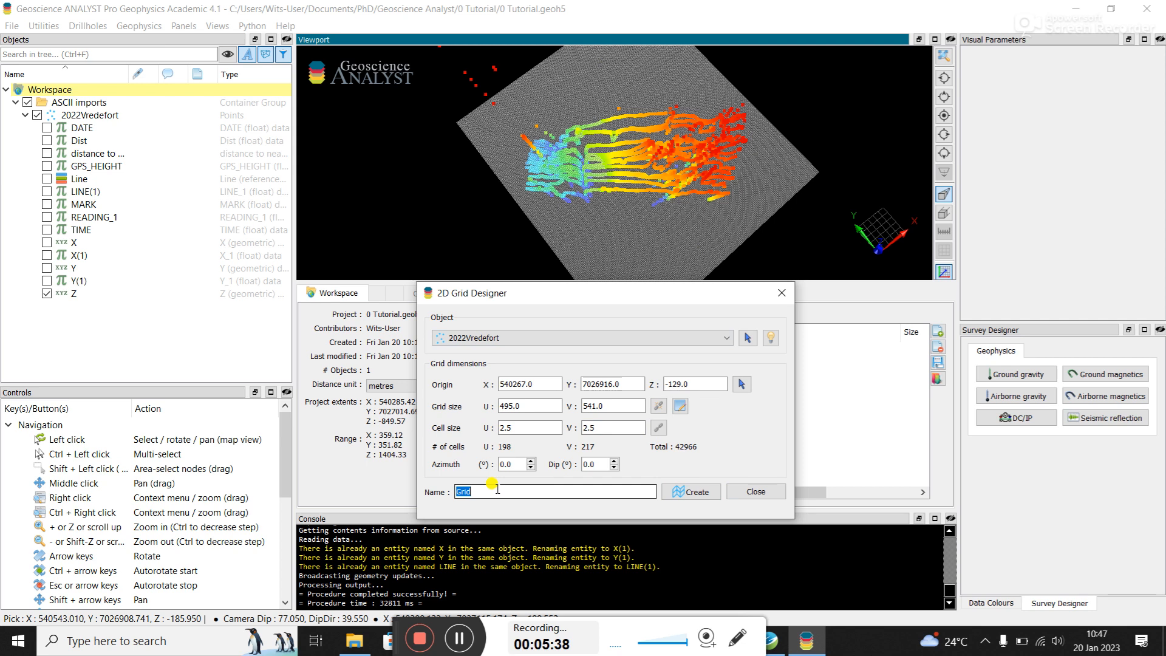
type("Vredefort2022mag")
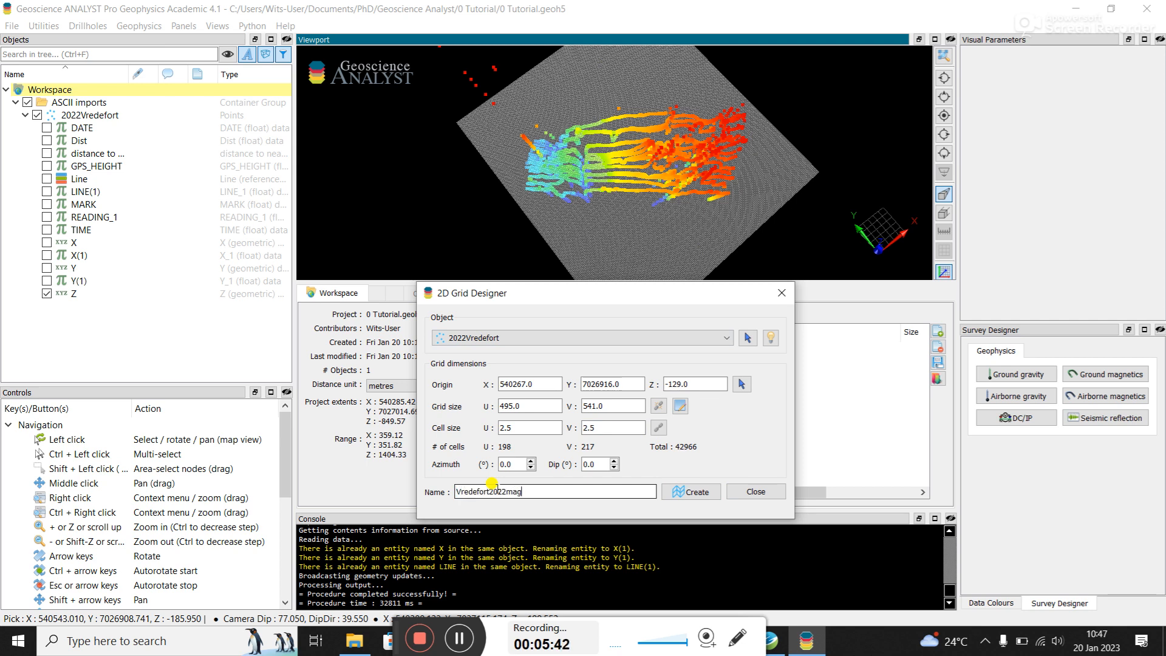
left_click(690, 492)
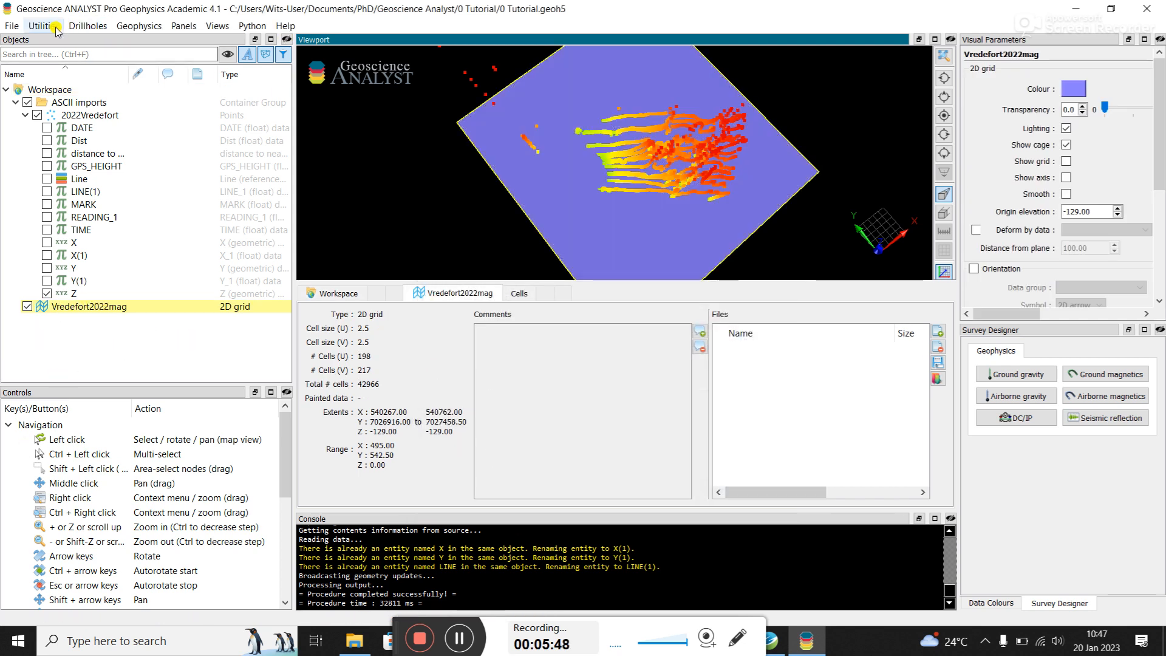
Run Minimum Curvature Gridding with source 2022Vredefort and property Z onto the grid.
left_click(44, 25)
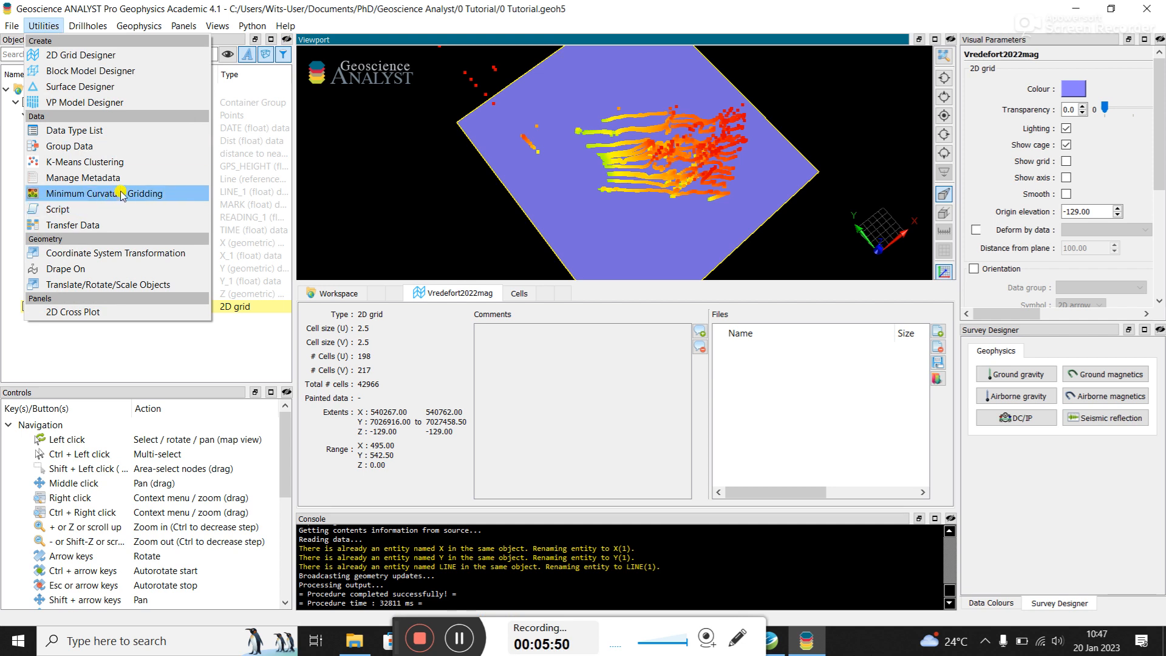
left_click(105, 193)
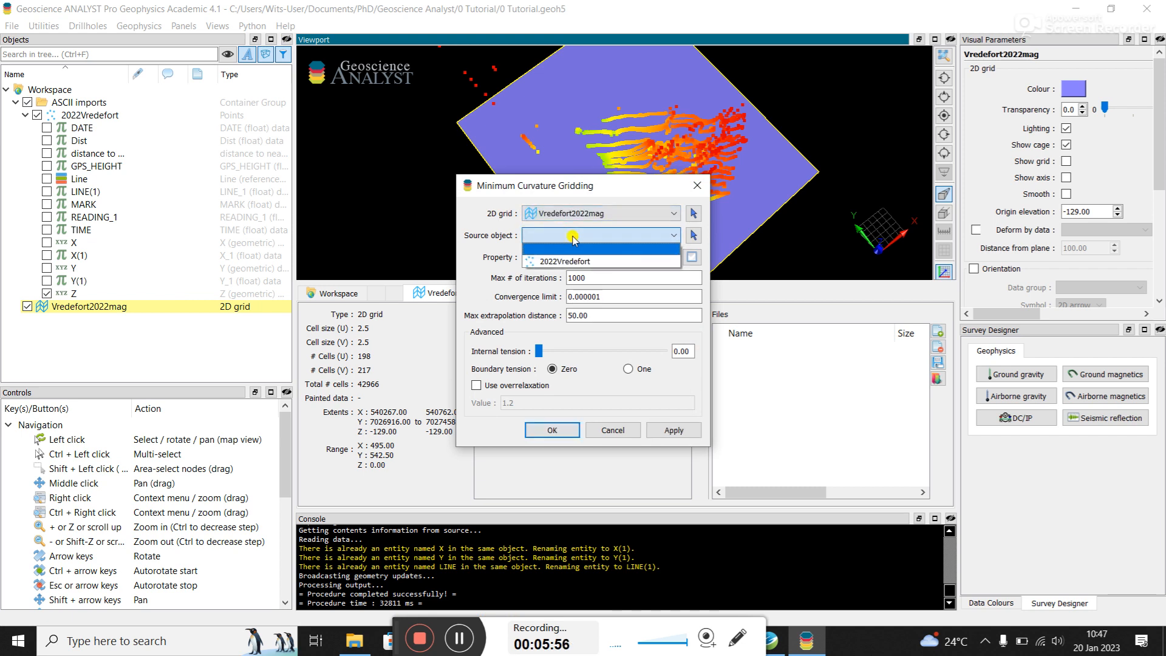
left_click(567, 261)
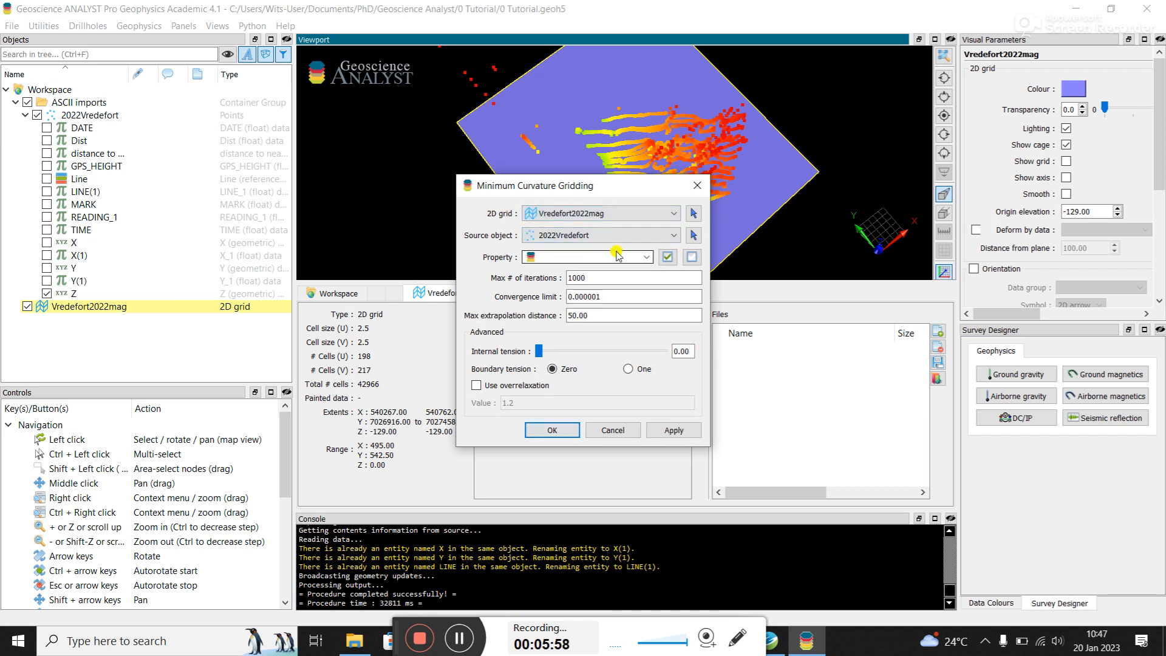
left_click(645, 256)
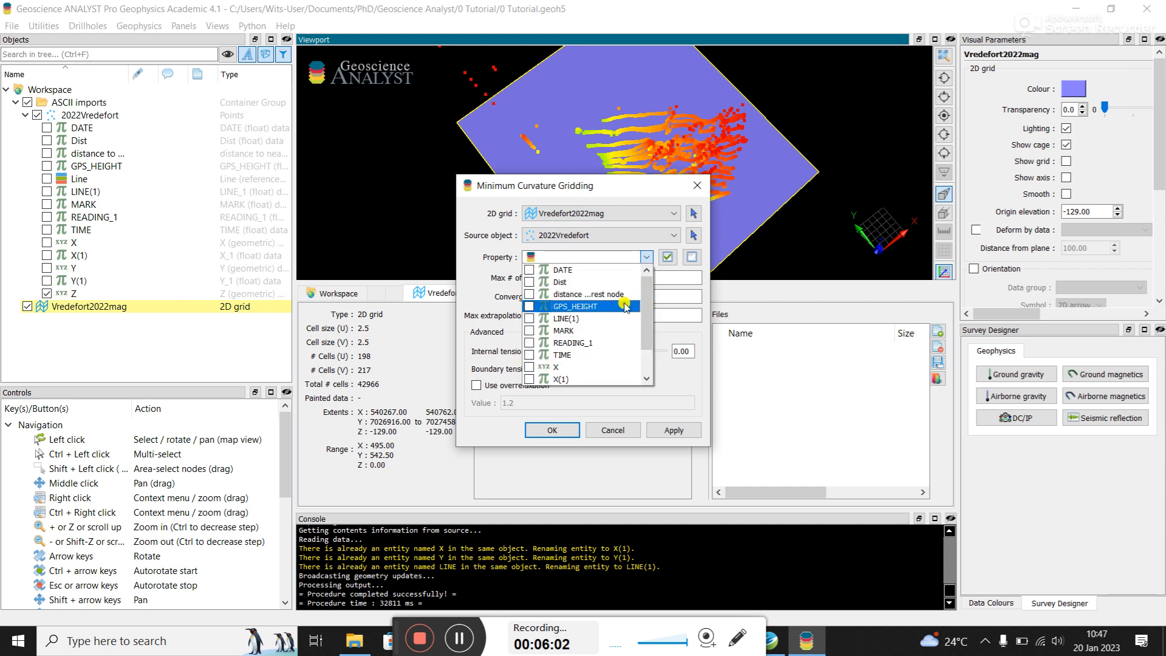
left_click(554, 379)
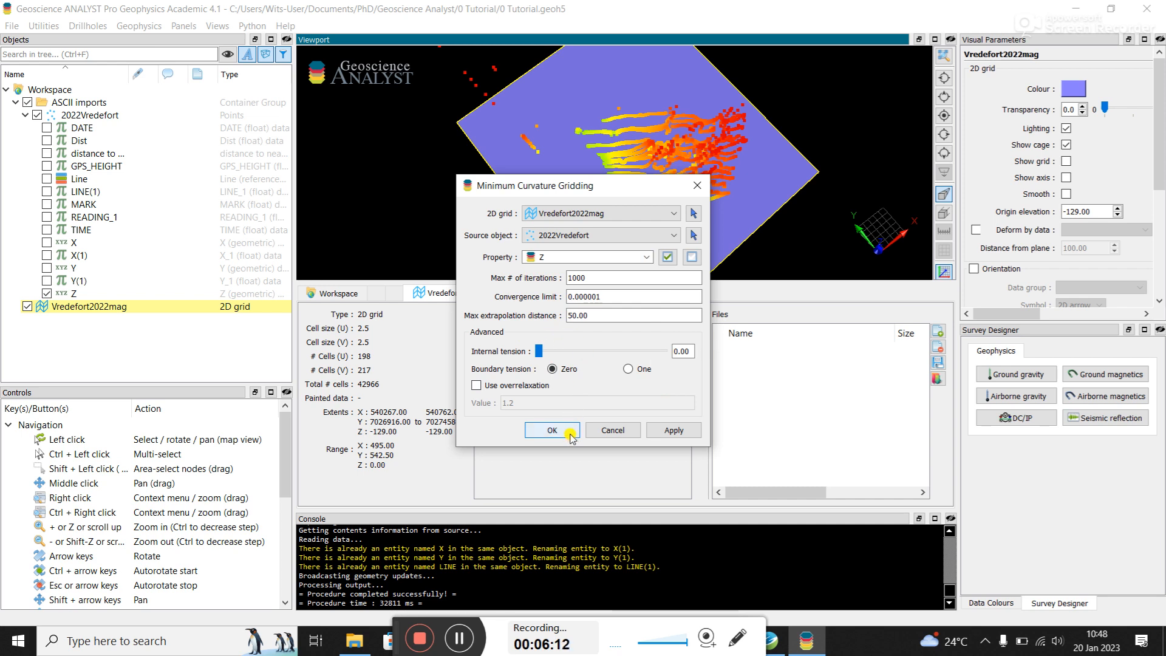
left_click(551, 430)
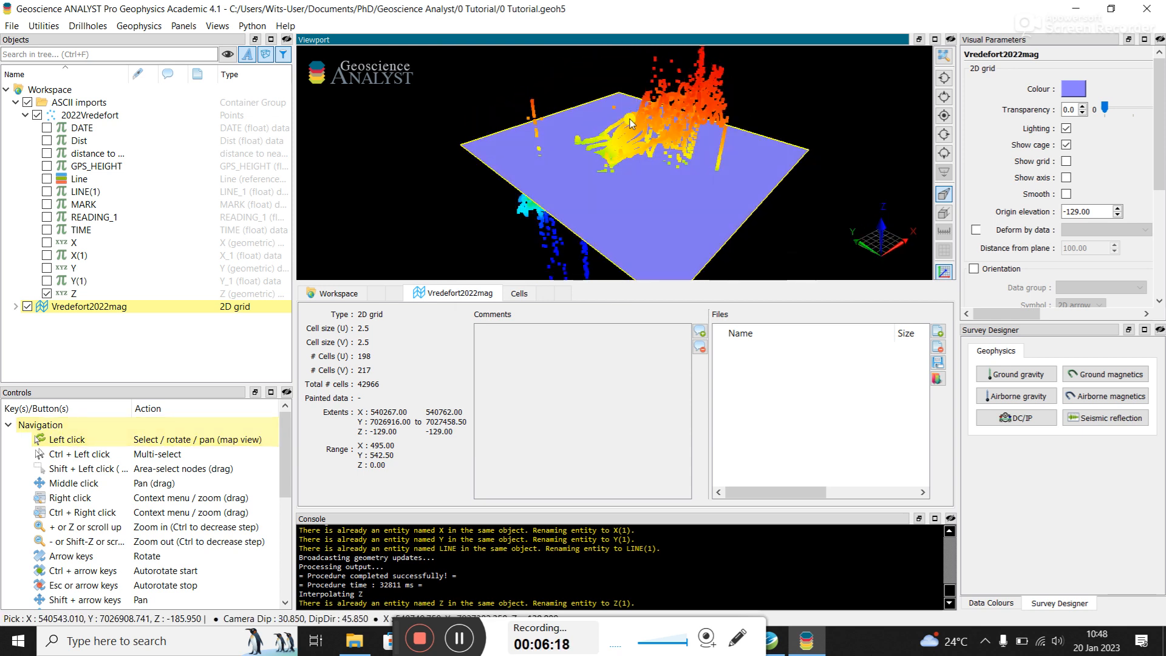
Display Z(1) on Vredefort2022mag as a surface and sort the 2022Vredefort node table by Z.
left_click_drag(630, 124, 632, 185)
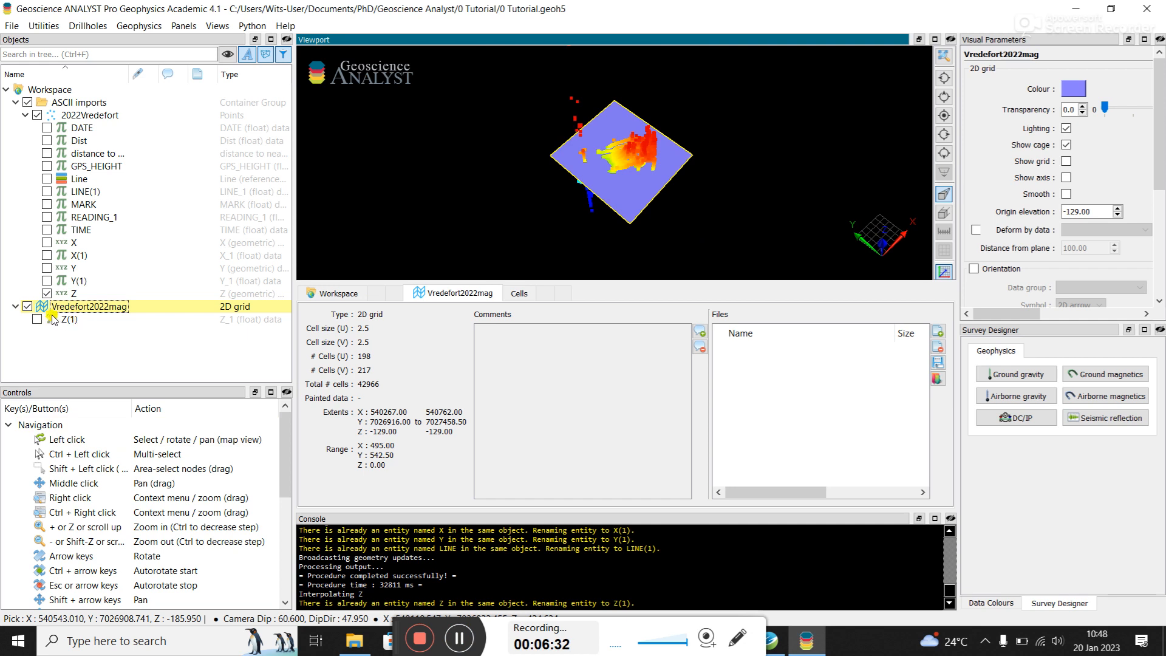
left_click(38, 320)
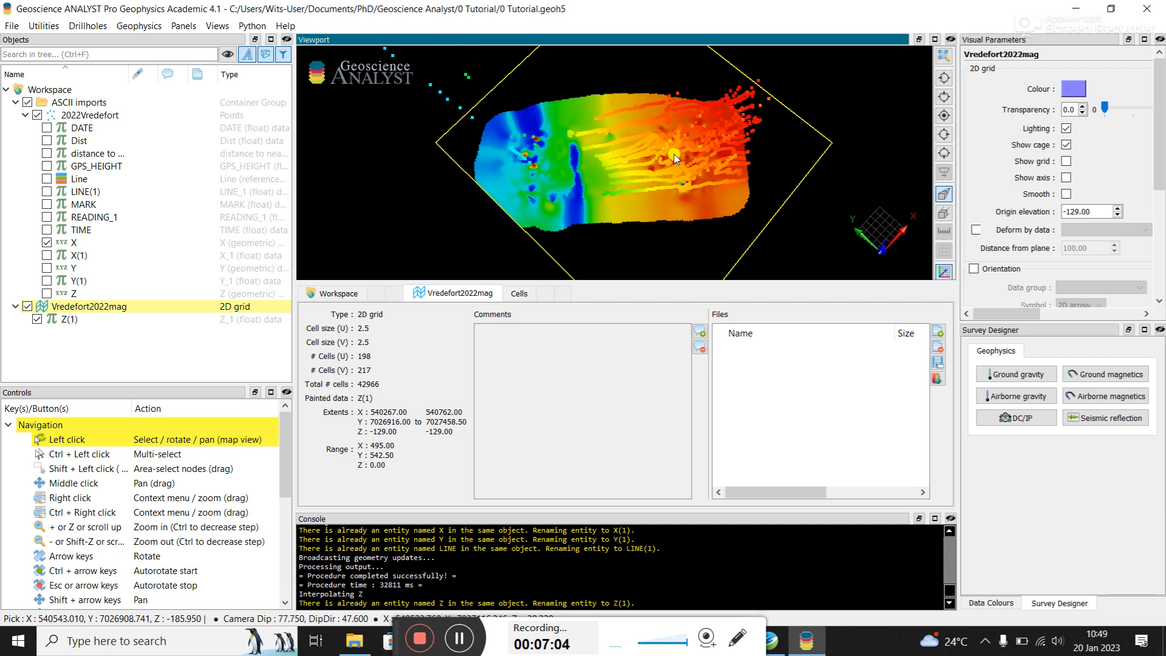
left_click(94, 115)
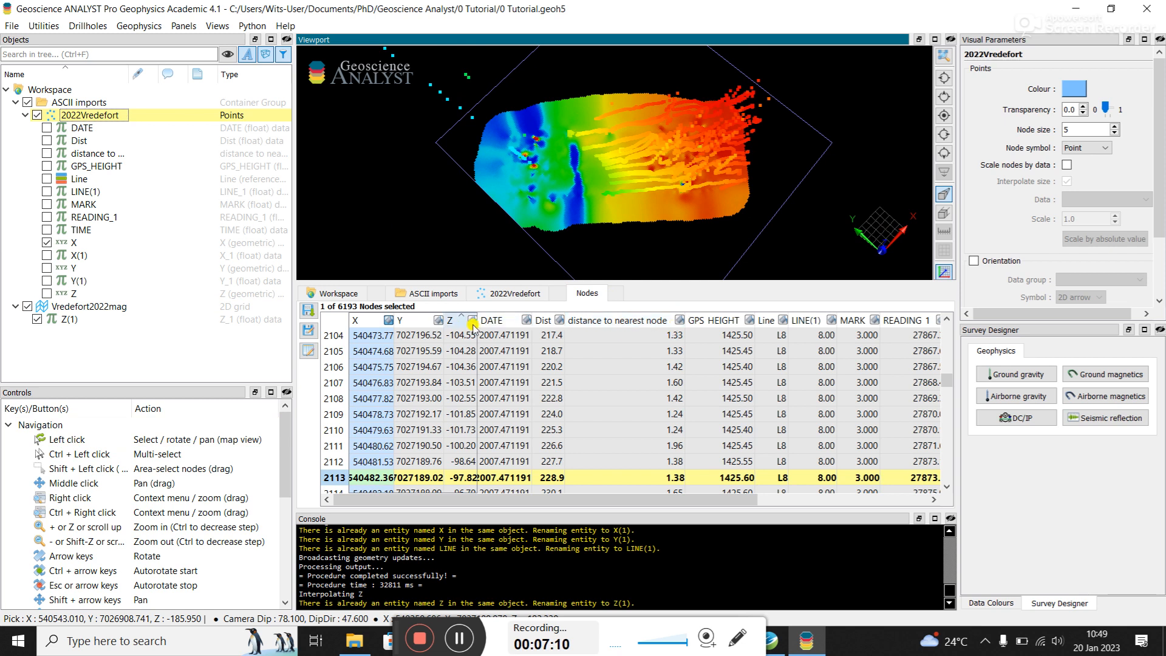
left_click(451, 319)
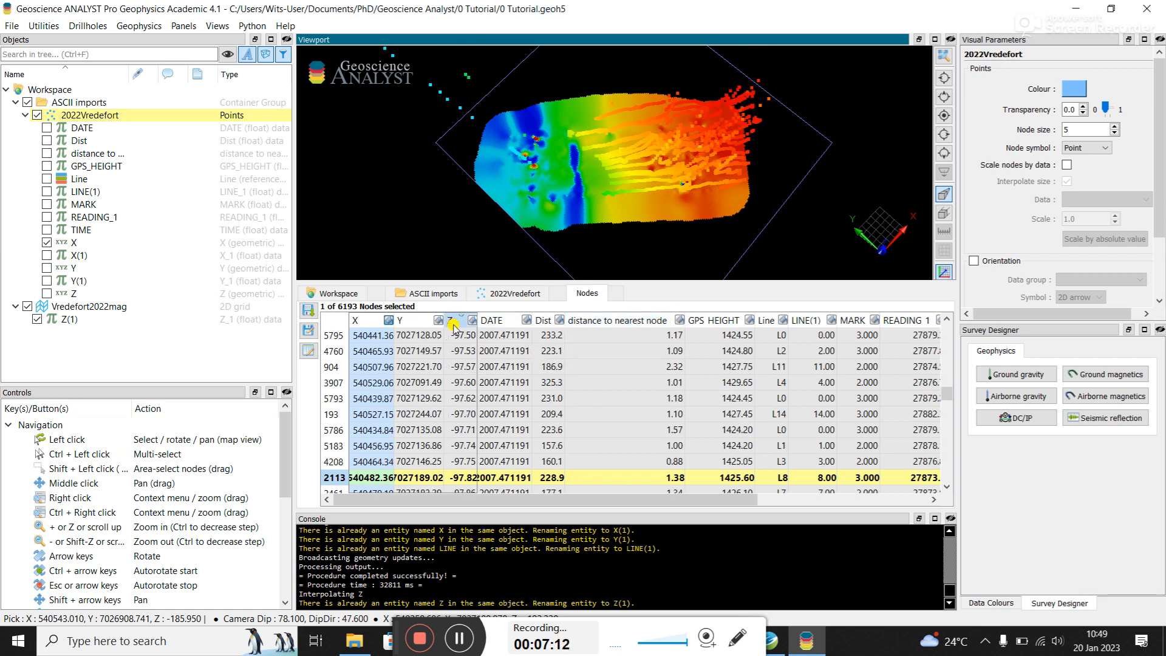